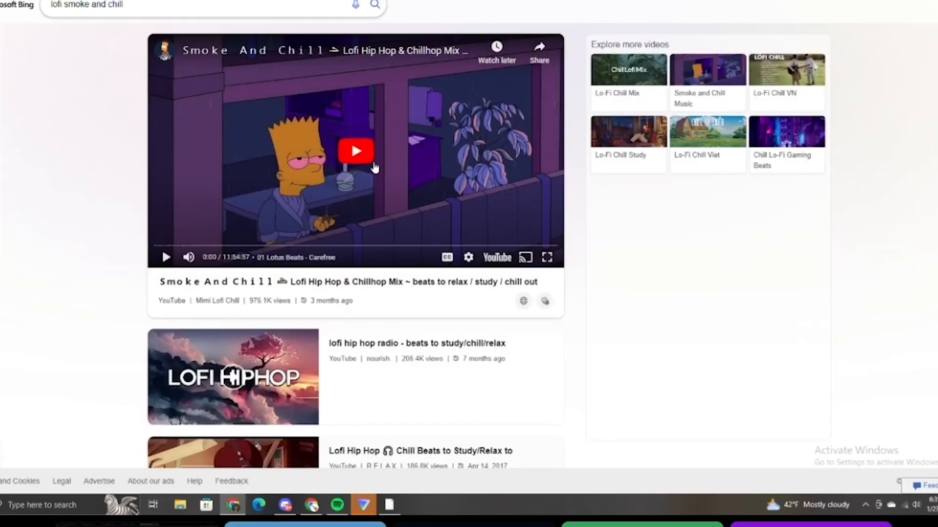
mouse_move(351, 156)
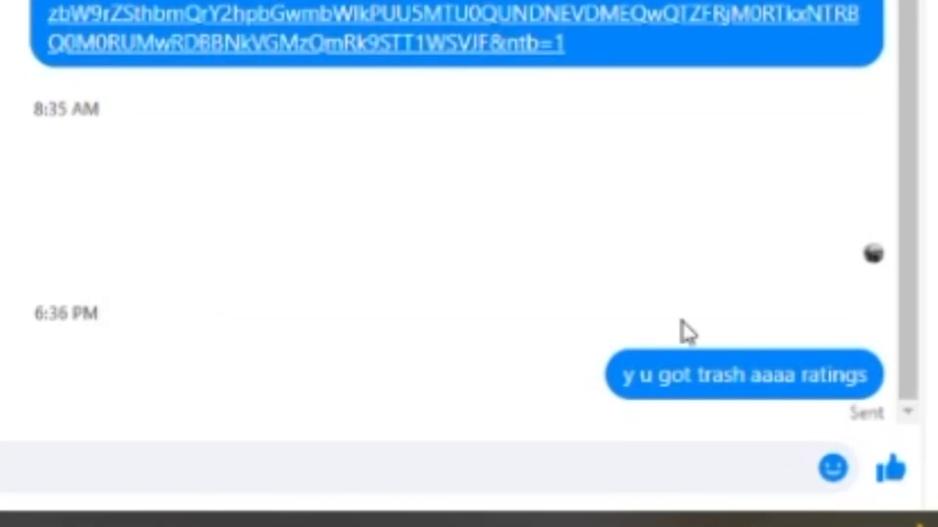
Step: Quote Yunior's intake manifold misfiring reply back to him in the Yaris chat with laughing emojis
left_click(831, 469)
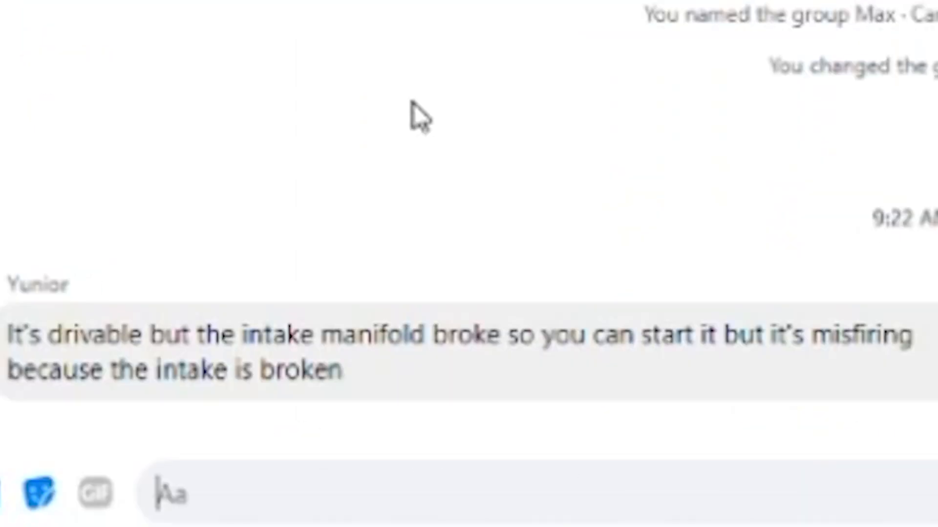
left_click_drag(299, 335, 485, 335)
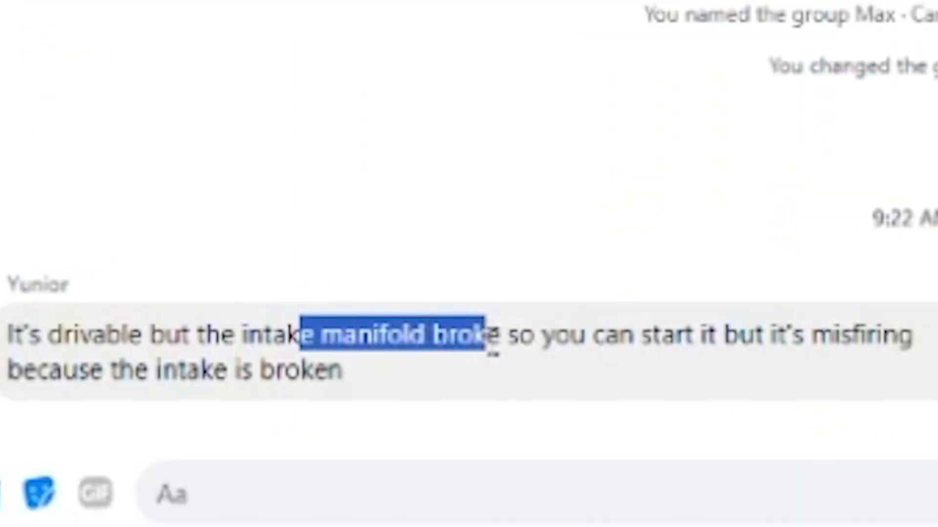
left_click_drag(484, 335, 814, 335)
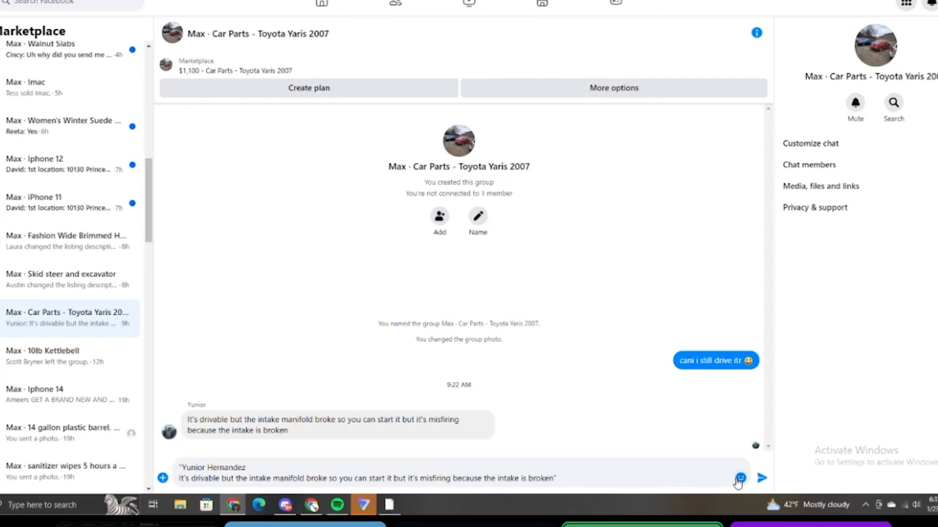
left_click(741, 477)
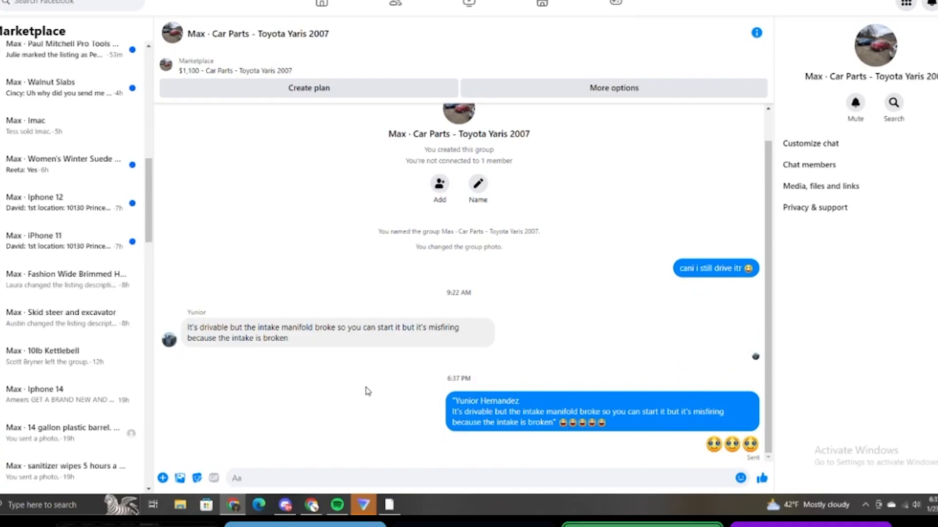
mouse_move(316, 369)
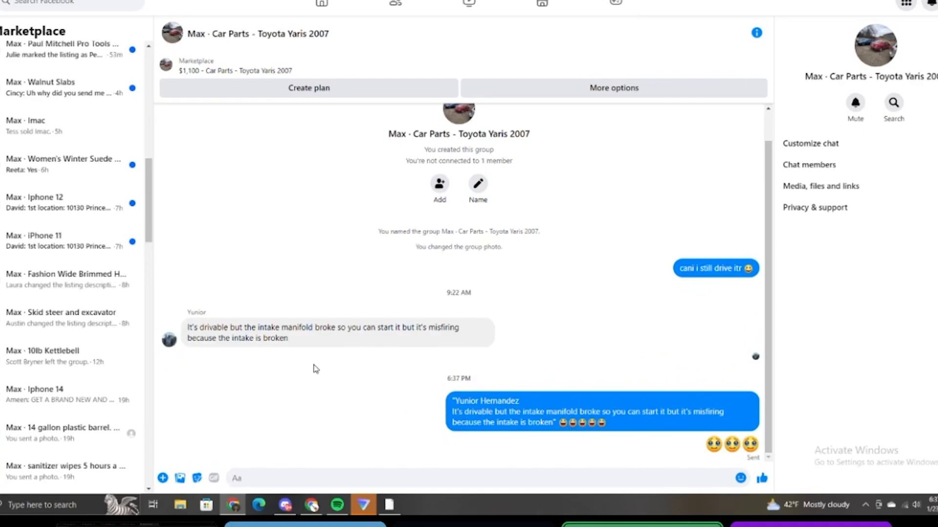
mouse_move(83, 293)
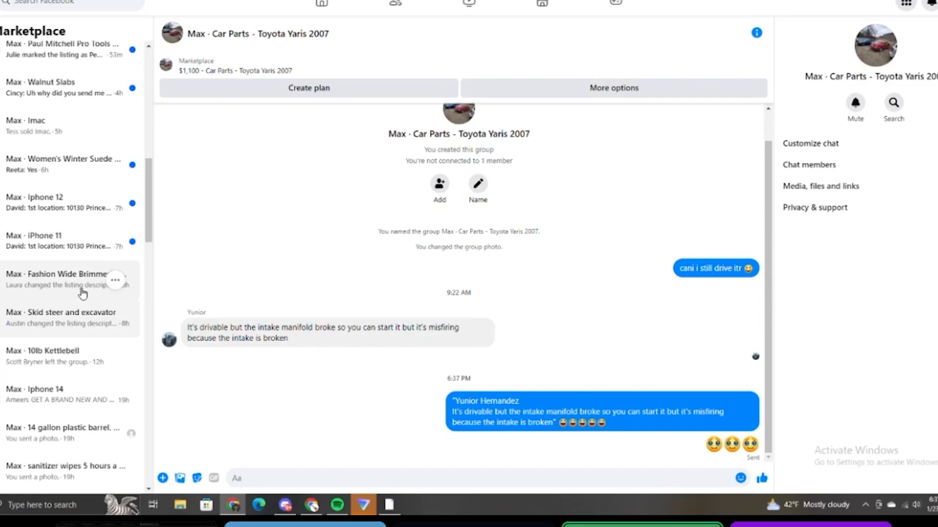
Step: Move from the iPhone 11 conversation to the Walnut Slabs chat in the left list
left_click(59, 241)
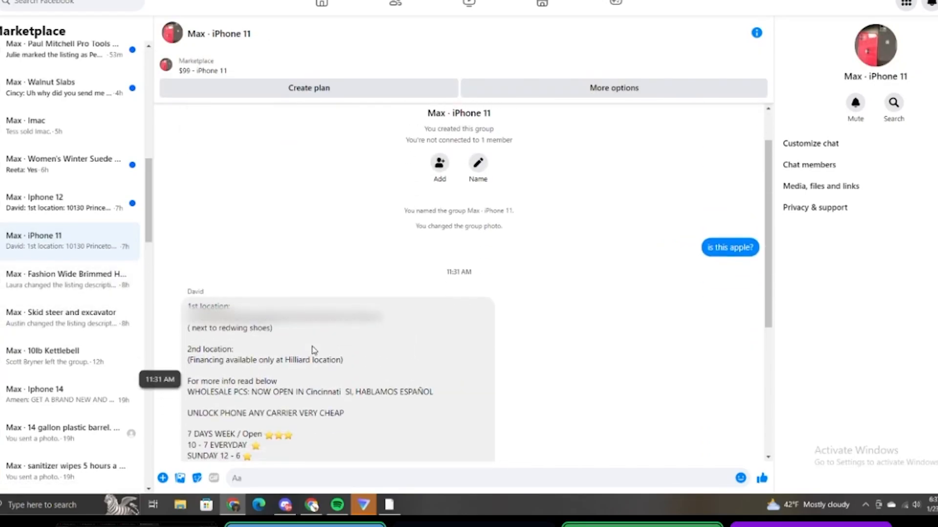
scroll("down", 3)
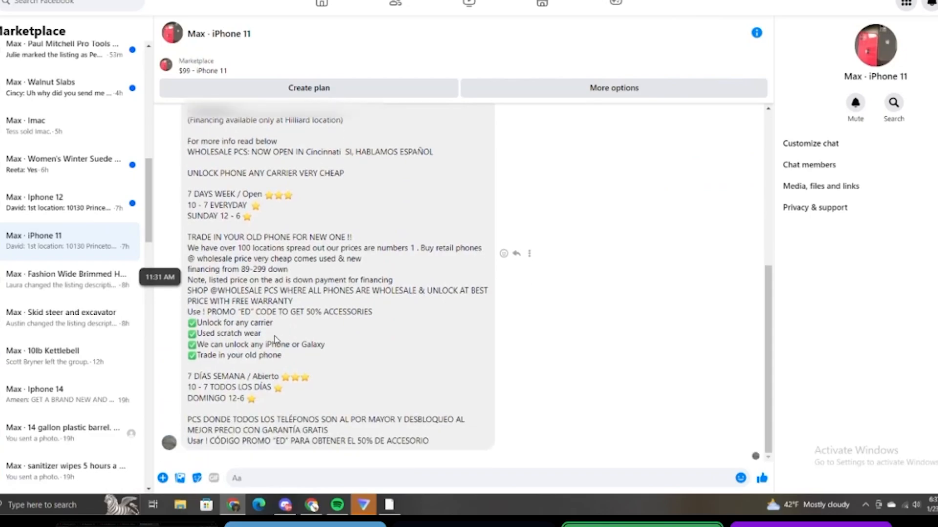
left_click(58, 201)
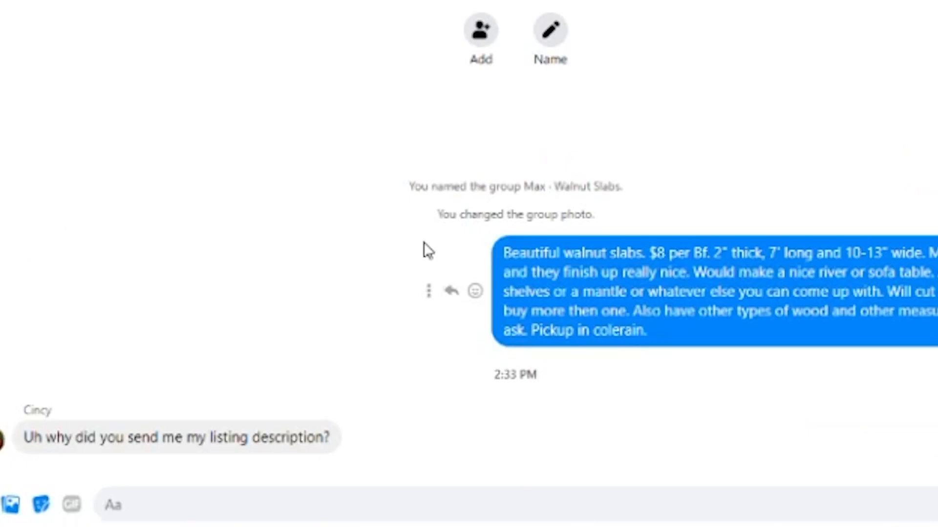
mouse_move(470, 165)
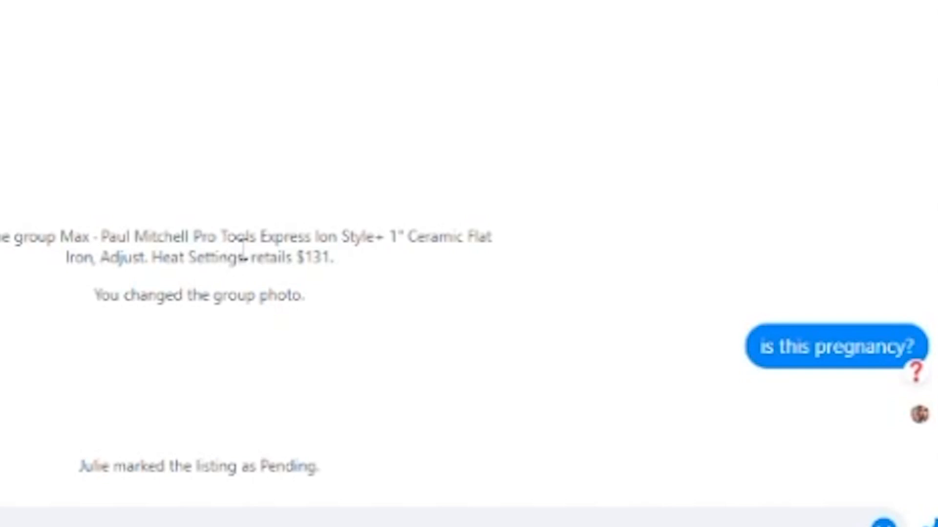
mouse_move(264, 295)
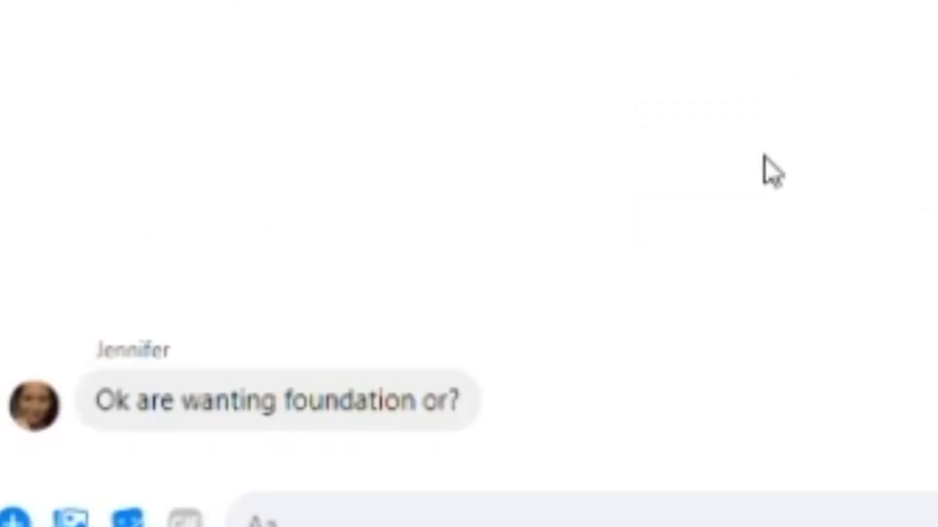
mouse_move(512, 297)
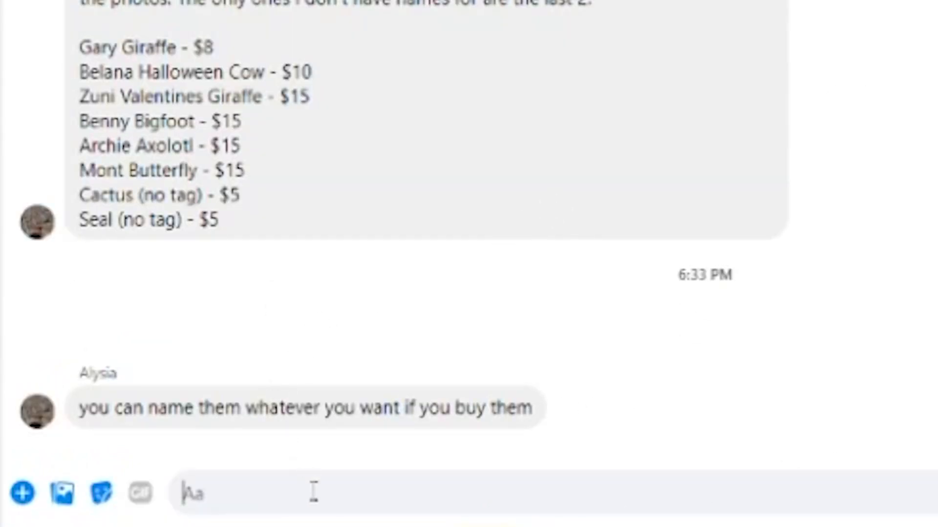
Step: Ask the Squishmallows seller 'could i rename them without buying them?' then send a follow-up asking to rename one
type("could i rename them without bu")
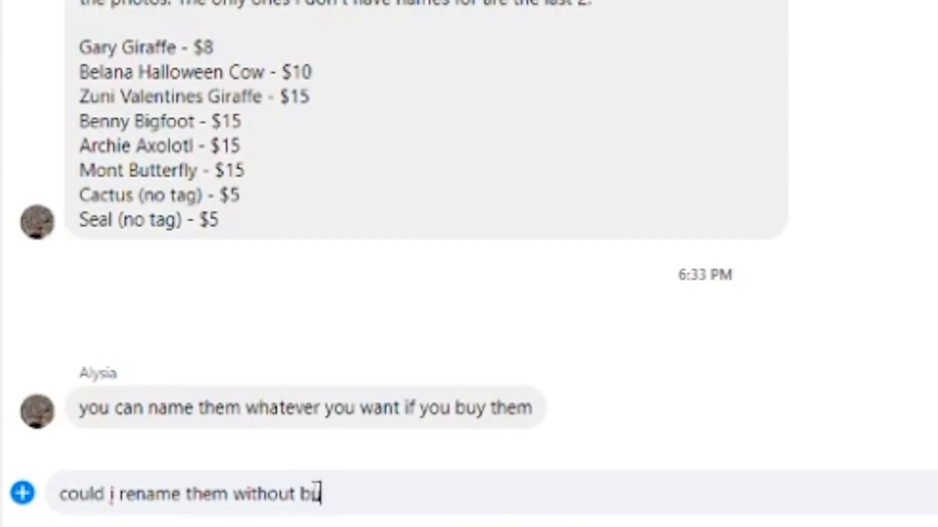
type("ying them?")
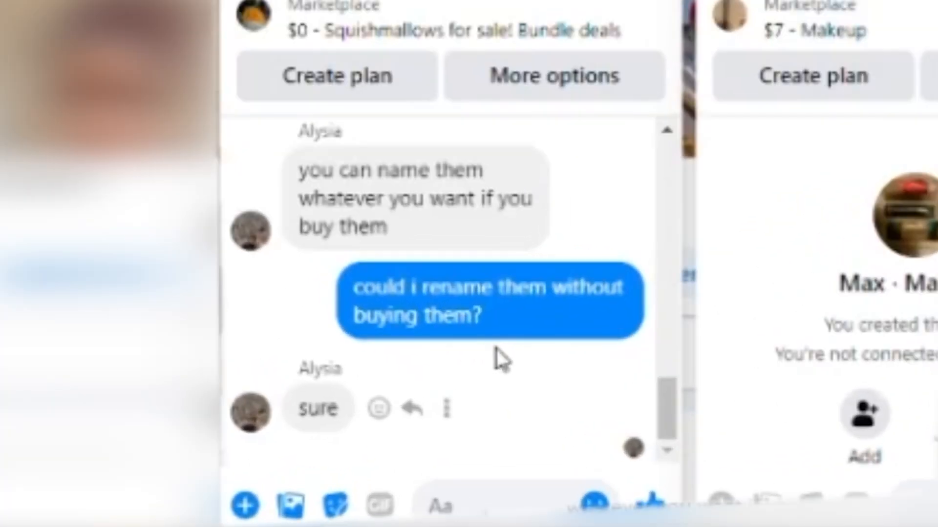
scroll("down", 3)
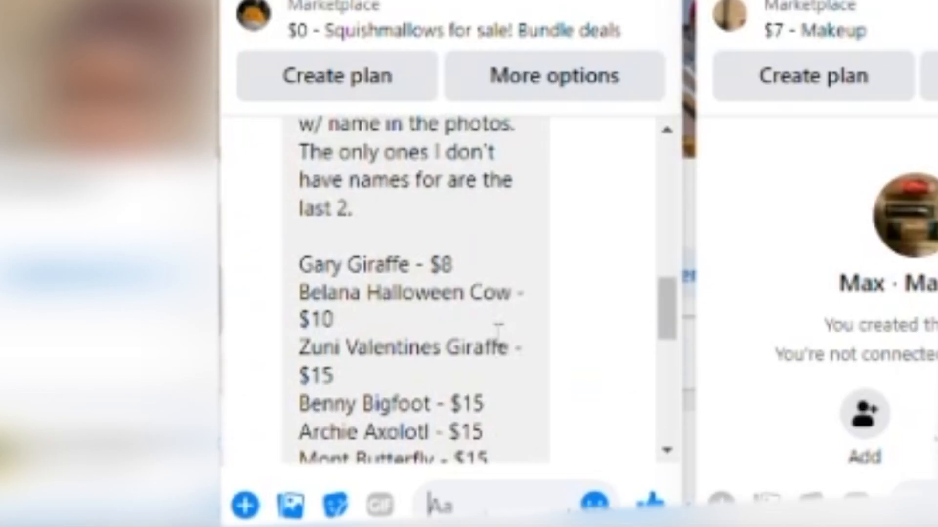
scroll("down", 3)
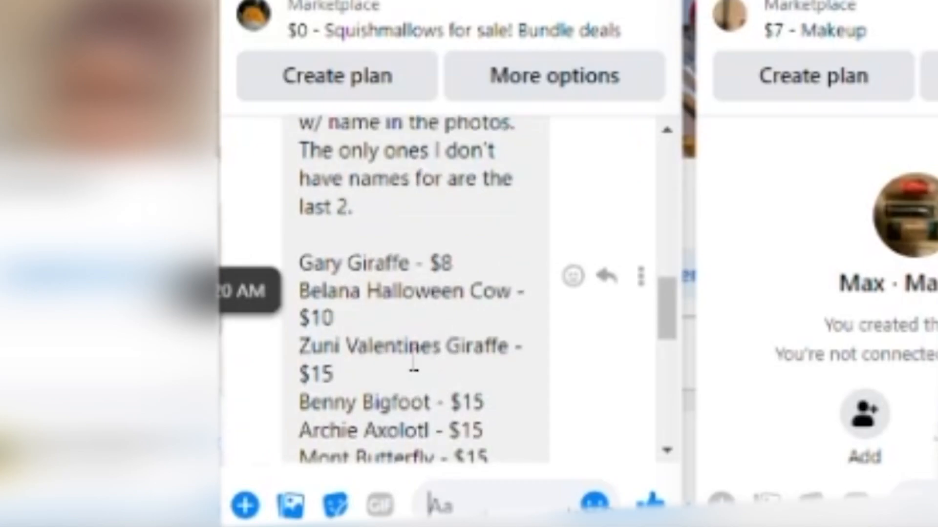
scroll("down", 3)
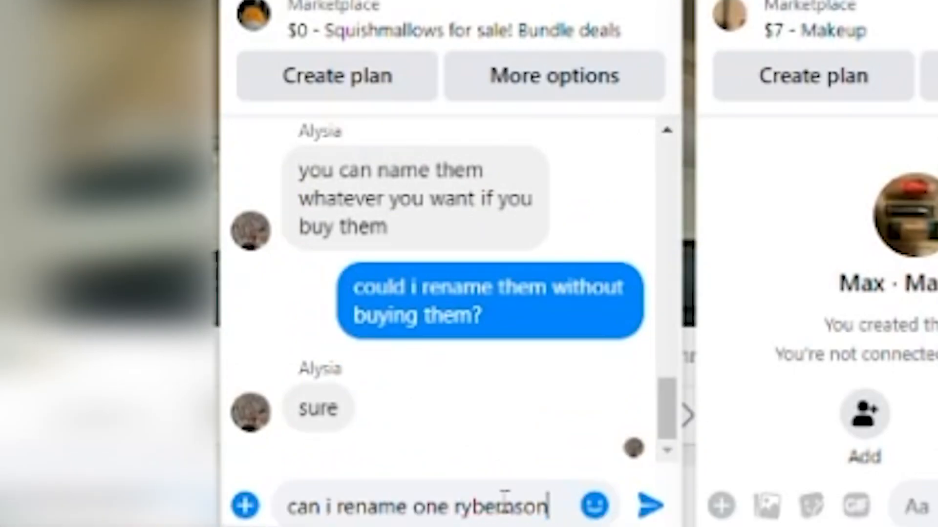
type("?")
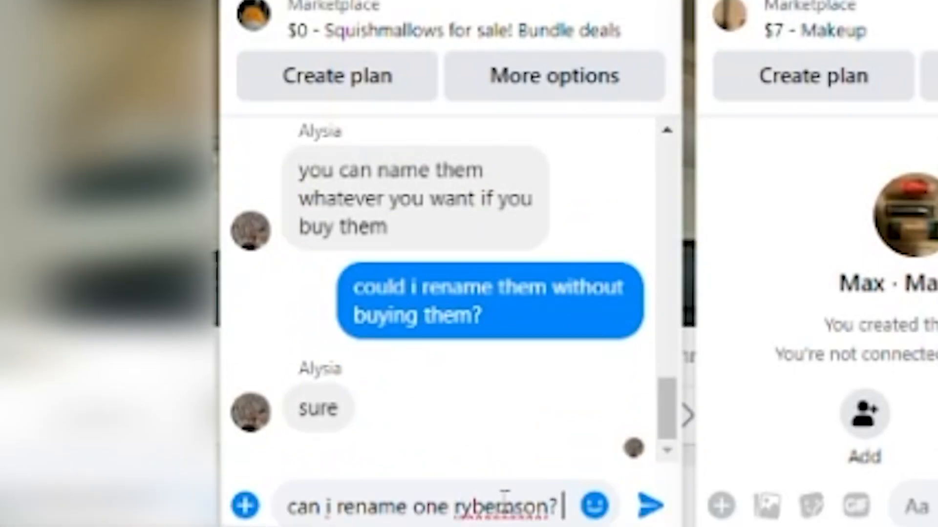
left_click(649, 505)
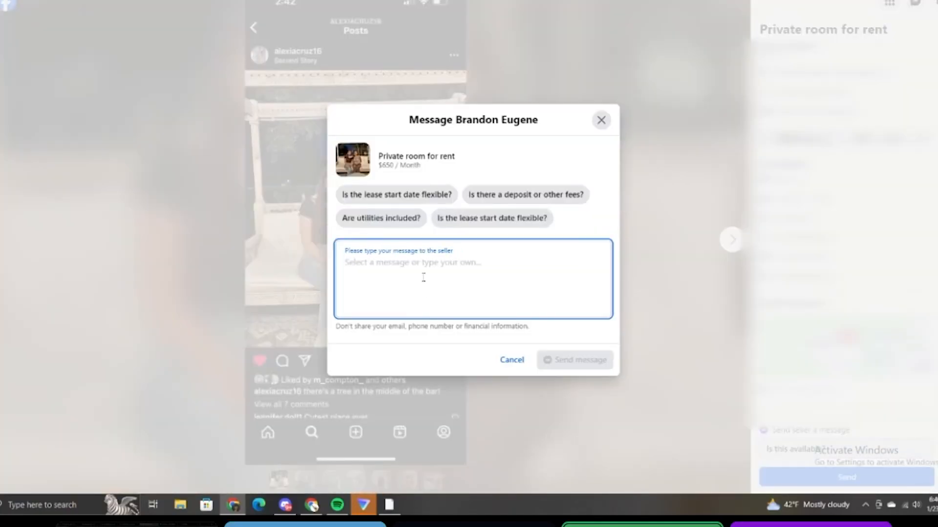
Step: Send 'can you remove the roomate?' to the private room rental seller
type("can you remove the roomate?")
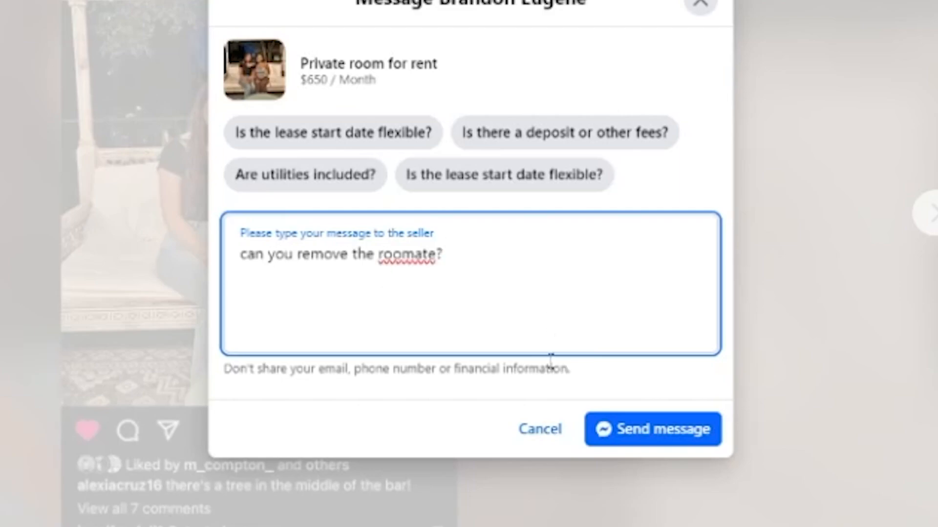
left_click(652, 430)
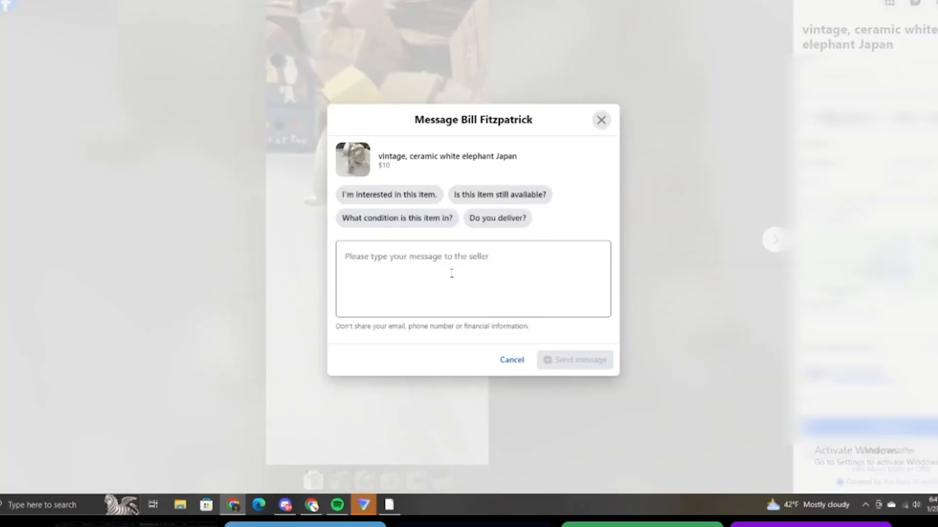
Step: Ask the vintage elephant seller how vintage it is, about larger sizes, and how long the trunk is
type("how vintage and does it come in any larger sizes")
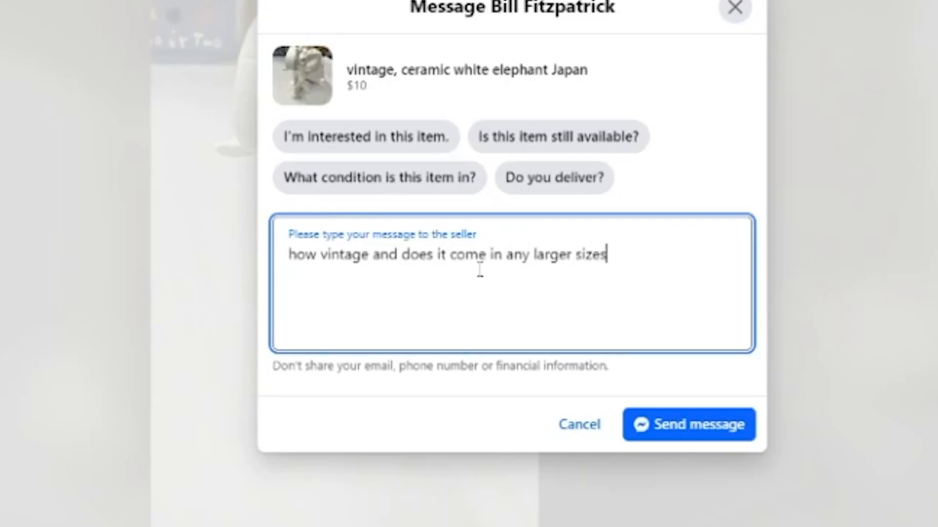
left_click(690, 438)
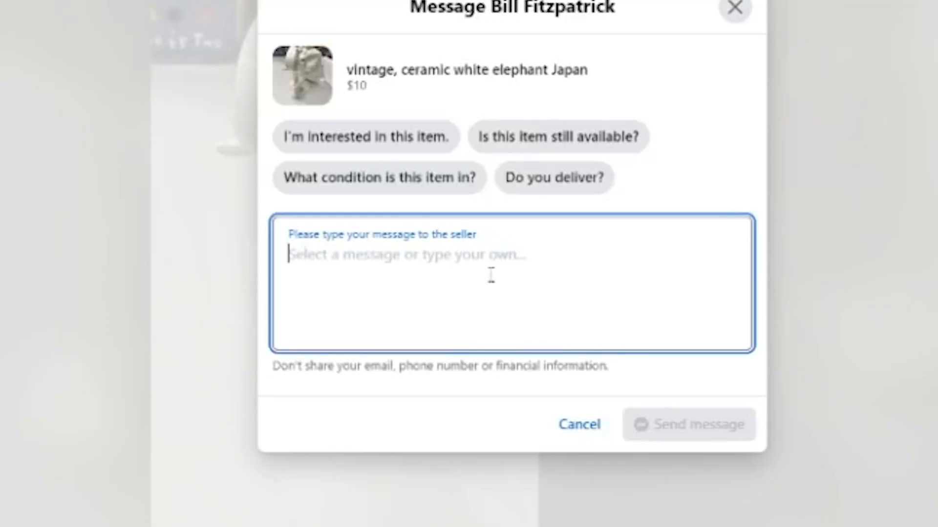
type("how long is the tru")
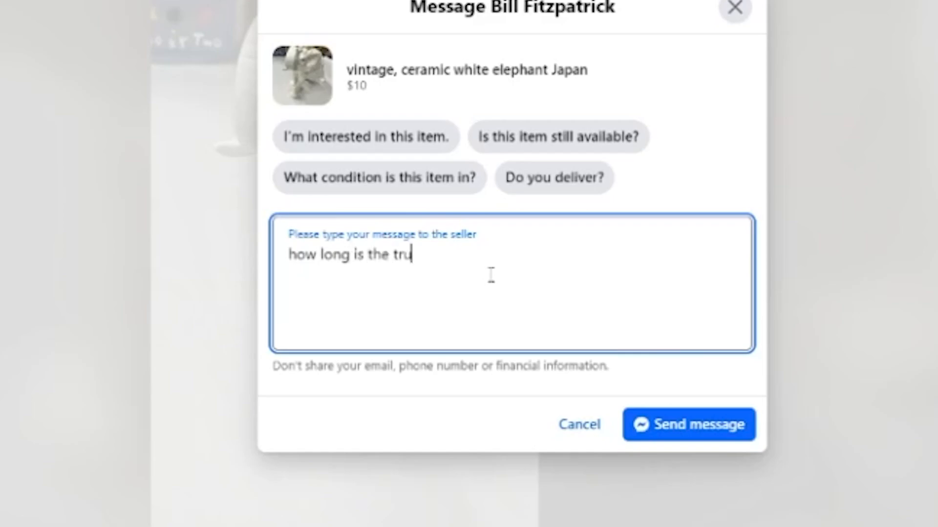
left_click(689, 423)
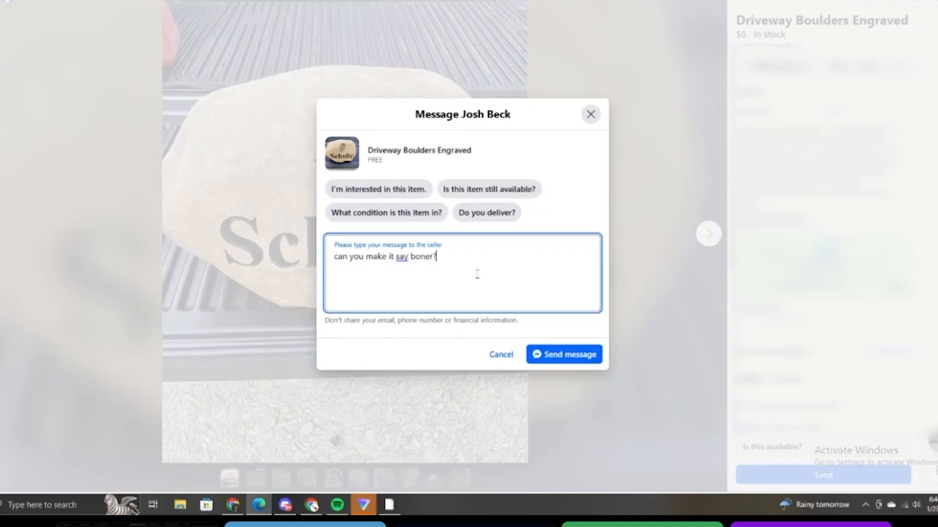
Step: Draft the boulder engraving note saying boner is a family name but some people are weird
type("\" i\"")
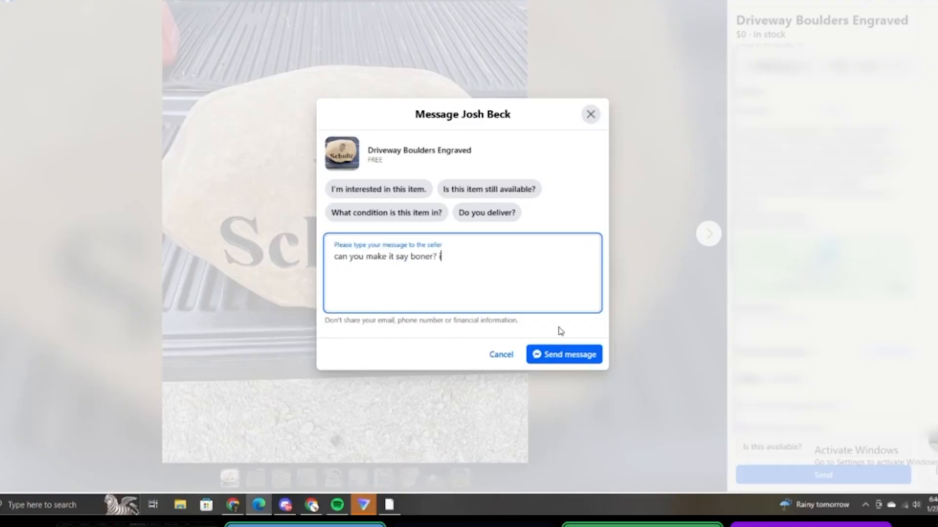
type("its a family name but some people are wei")
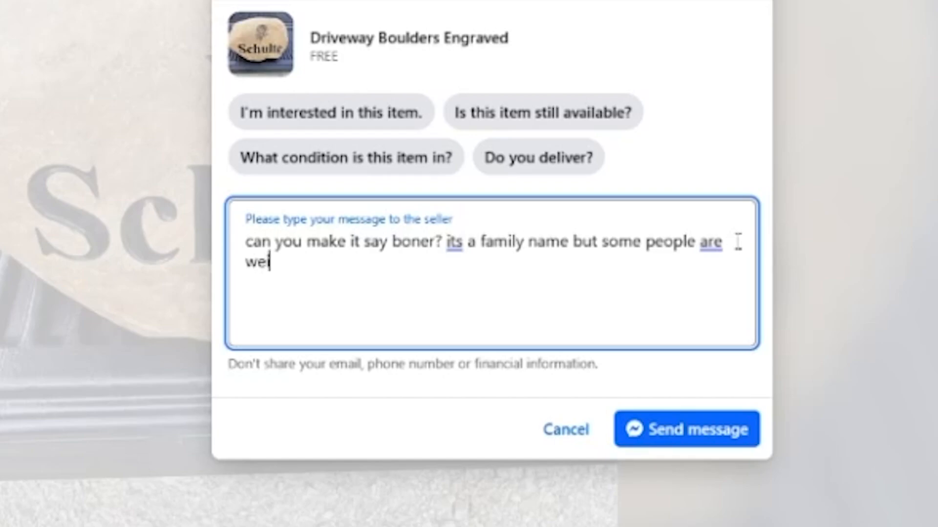
key("Backspace")
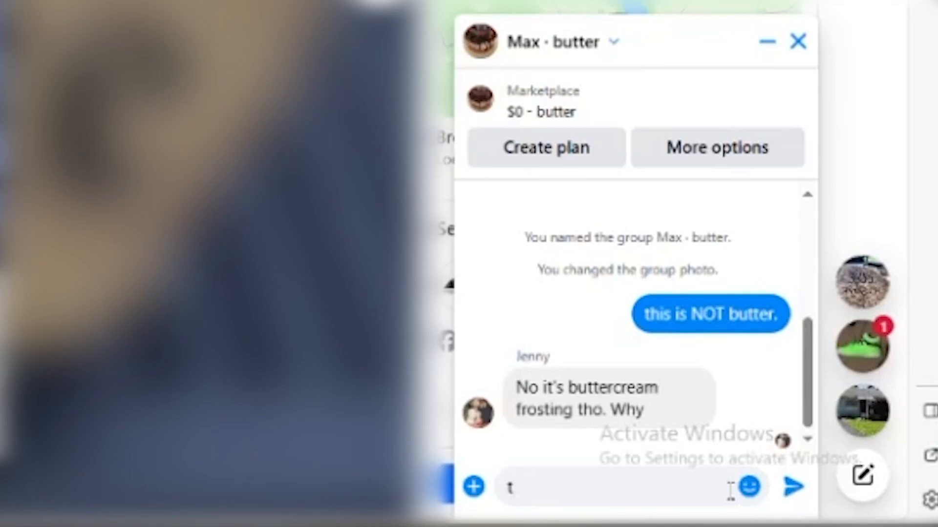
Step: Start a reply in the butter chat after the buttercream frosting answer
left_click(748, 488)
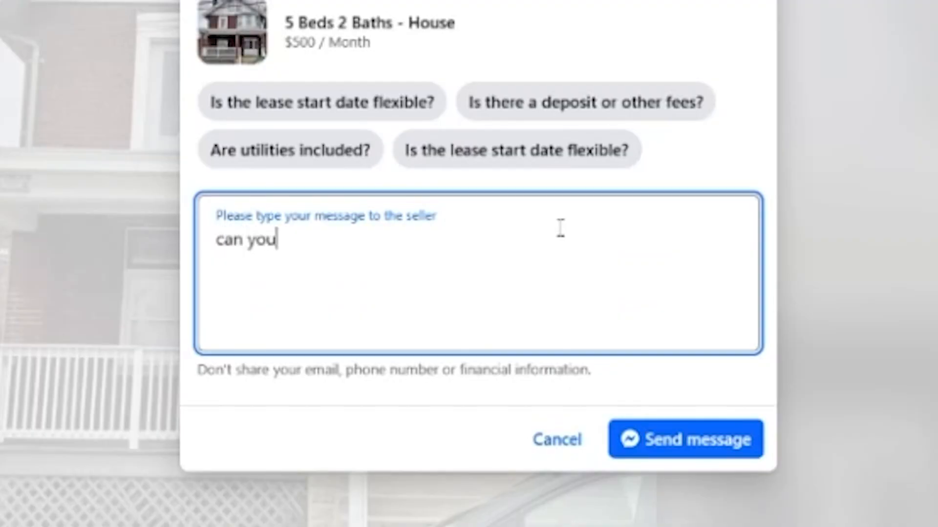
Step: Message the 5 bed 2 bath house seller about how so many beds fit and draft 'can this house fi'
type("how")
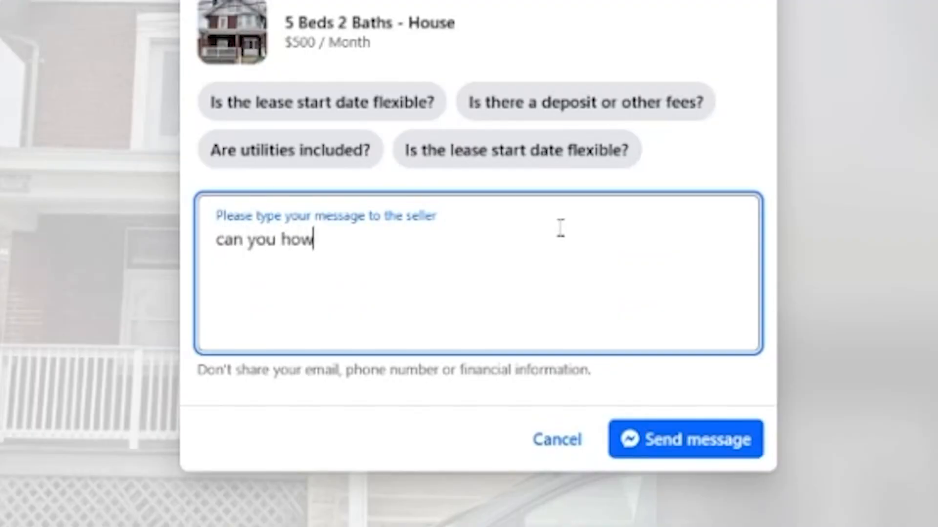
type("so many beds")
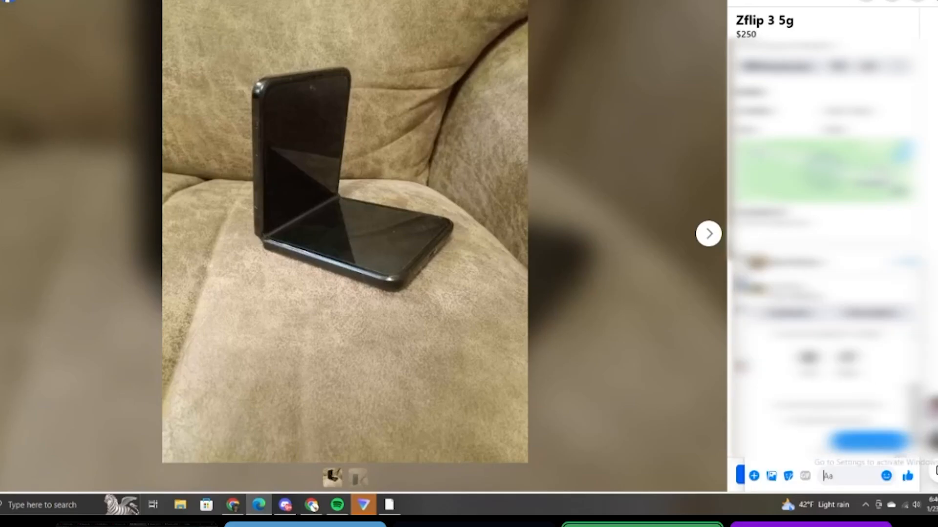
left_click(885, 477)
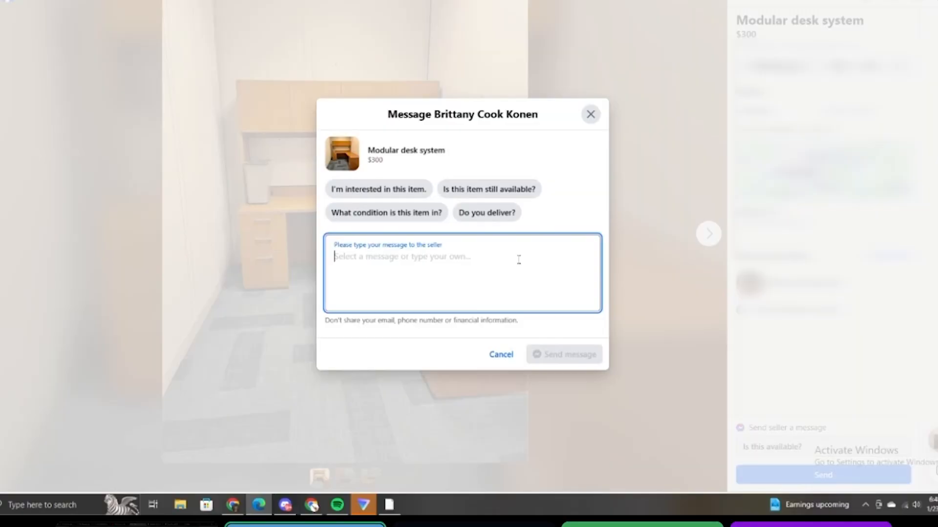
type("can this house fi")
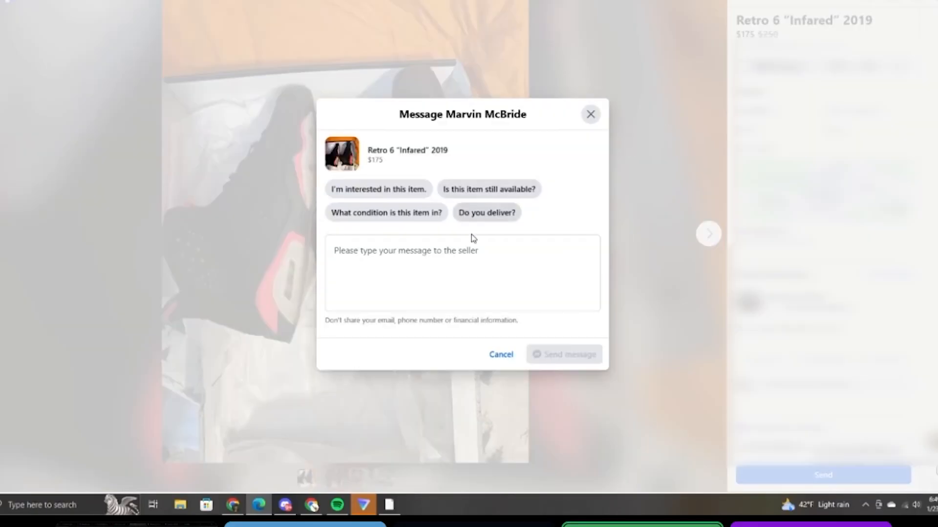
Step: Tell the Retro 6 Infared 2019 seller 'these are fake as fuuuu'
type("these are fake as fuuuu")
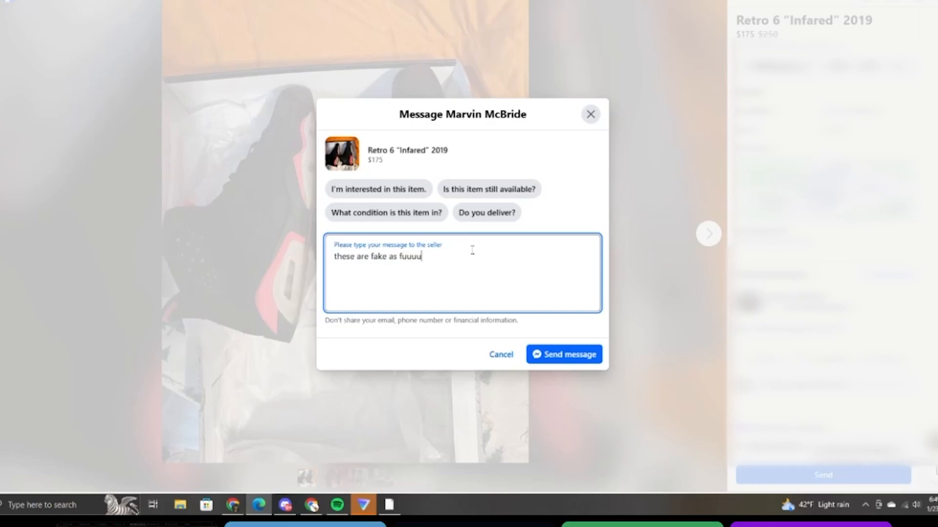
left_click(570, 354)
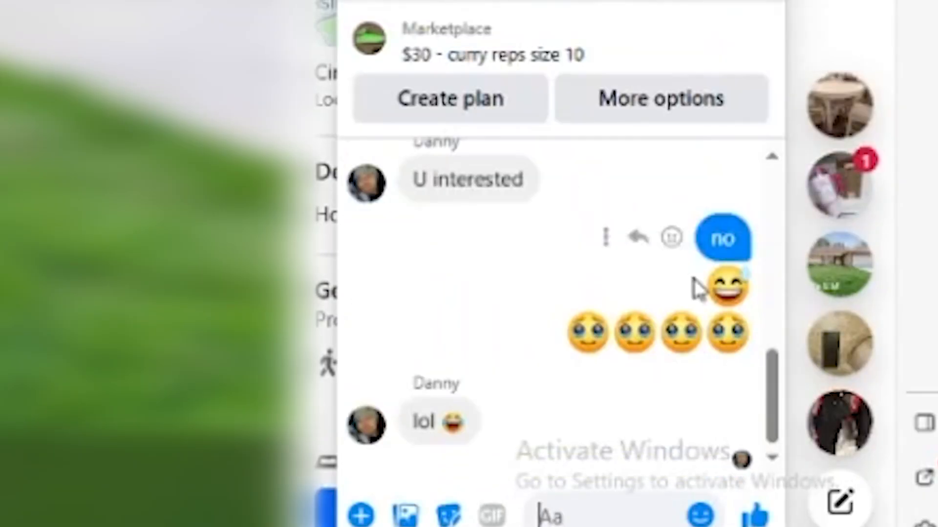
mouse_move(590, 508)
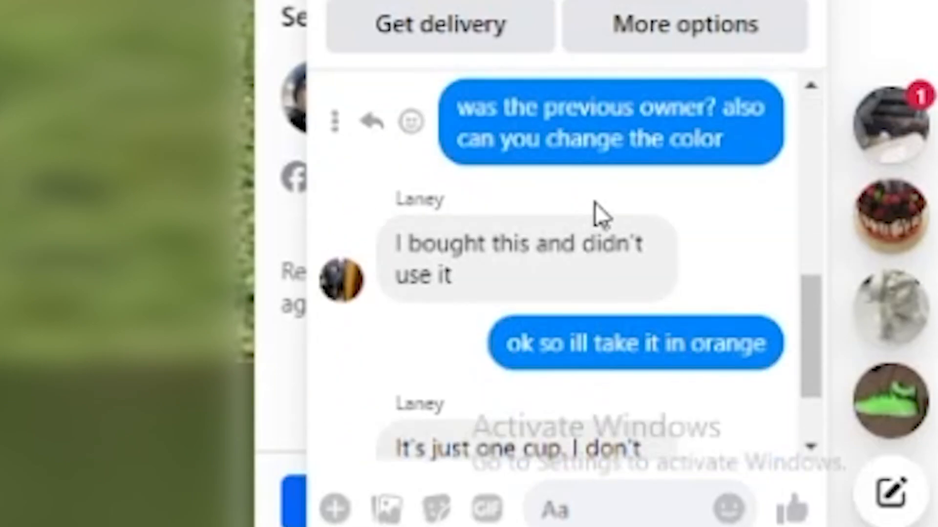
Step: Scroll the chat windows and type 'orange ora' as a reply in one seller chat
scroll("down", 3)
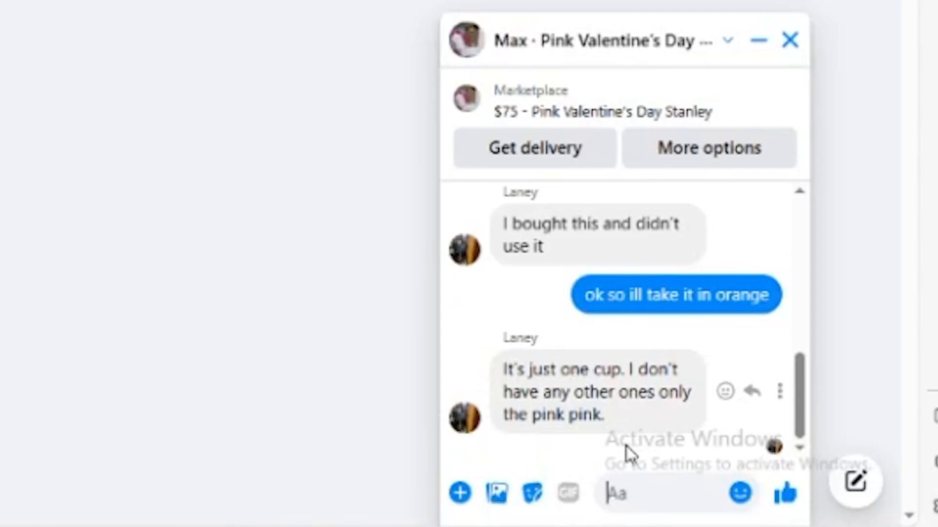
mouse_move(659, 443)
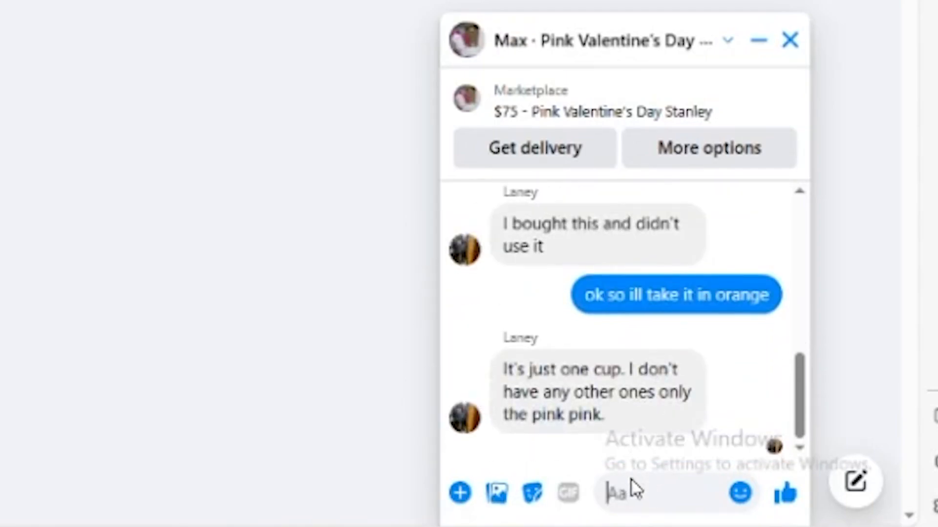
type("orange ora")
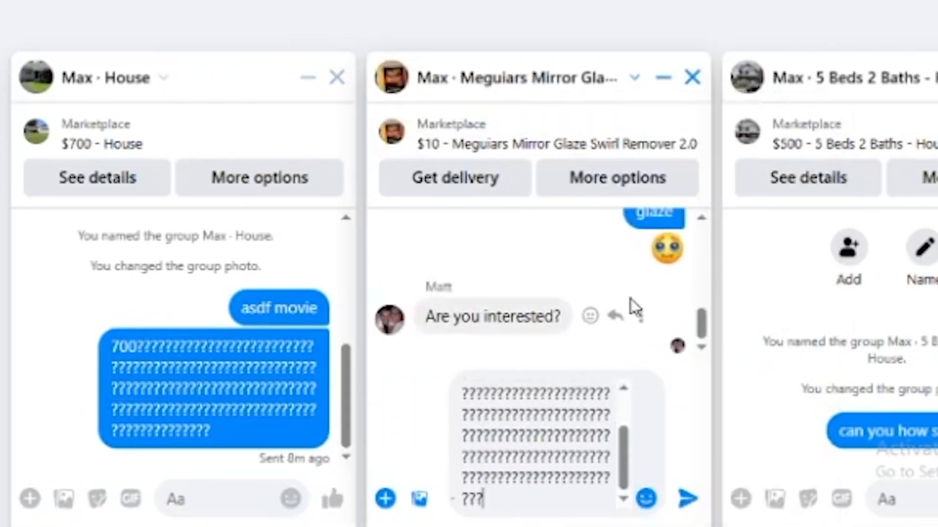
Step: Send the question-mark string to Meguiars, then the 'Do you deliver?' chip to the Pear assortment seller and start replying
left_click(685, 503)
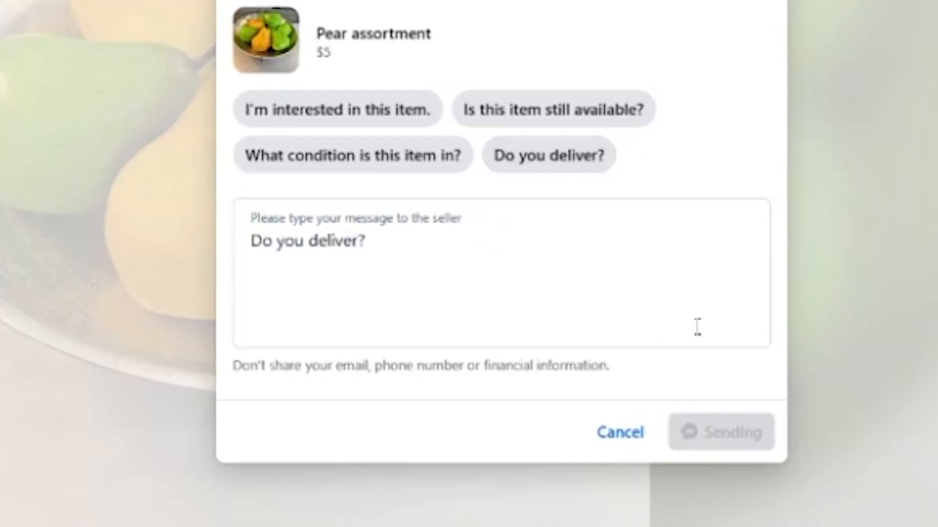
left_click(721, 431)
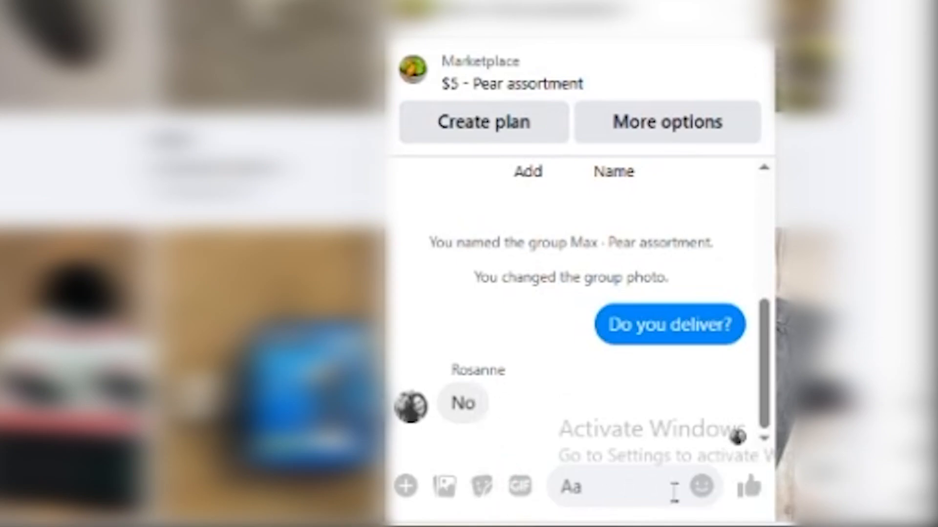
left_click(703, 487)
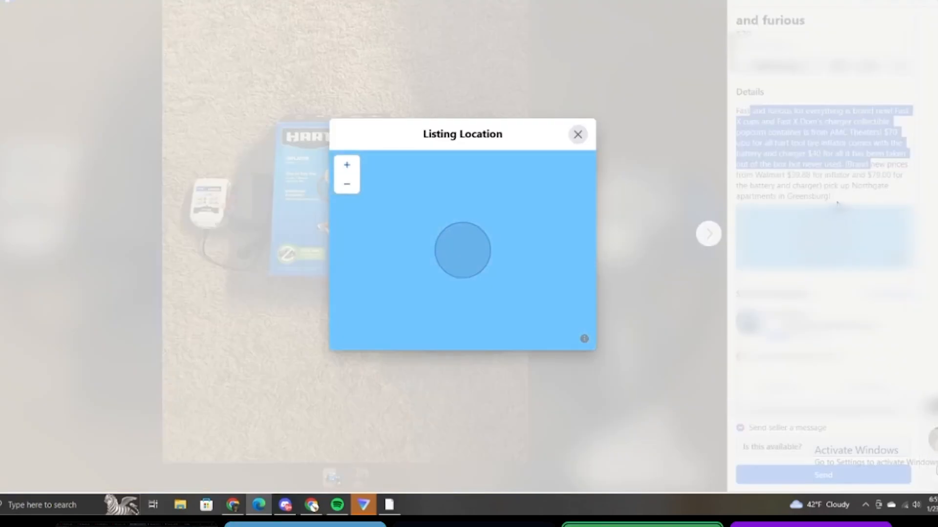
Step: Close the location map, open the zone 1 metro passes listing and message the engagement ring seller again
left_click(577, 134)
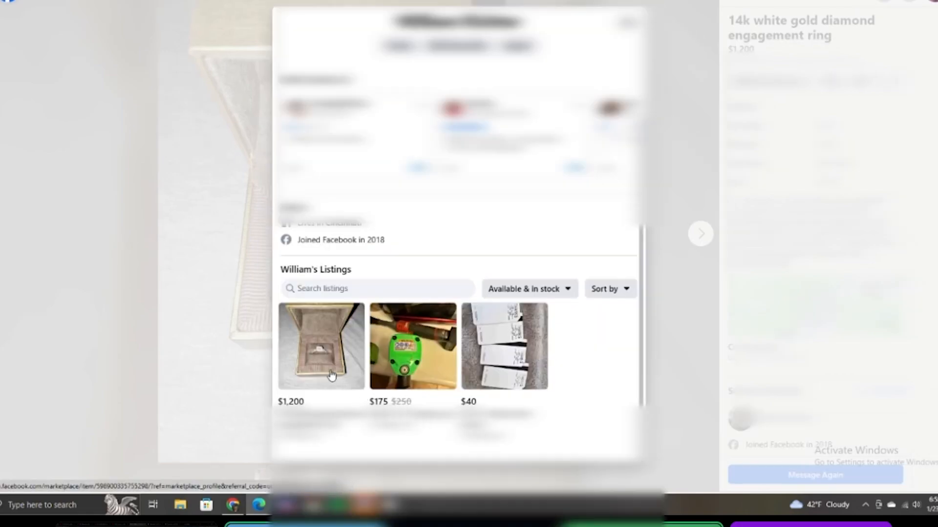
left_click(503, 346)
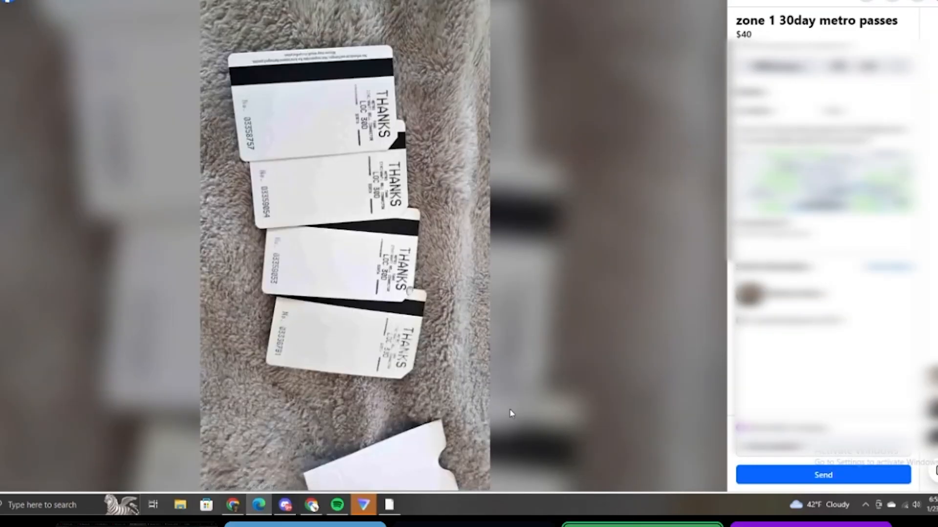
mouse_move(556, 254)
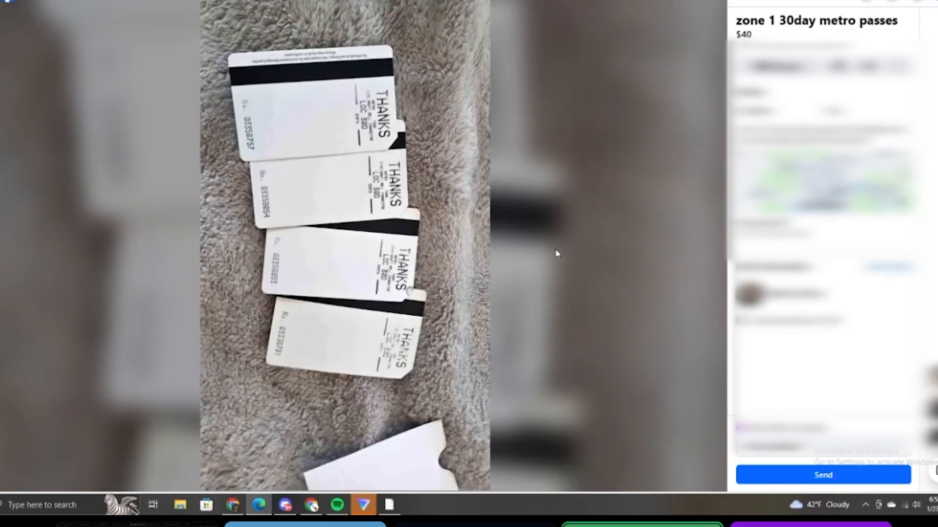
mouse_move(157, 8)
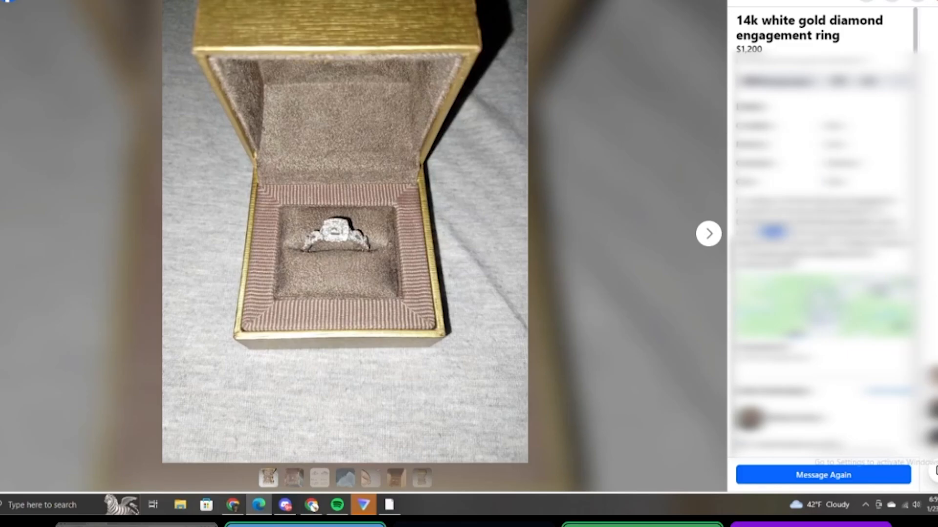
left_click(707, 233)
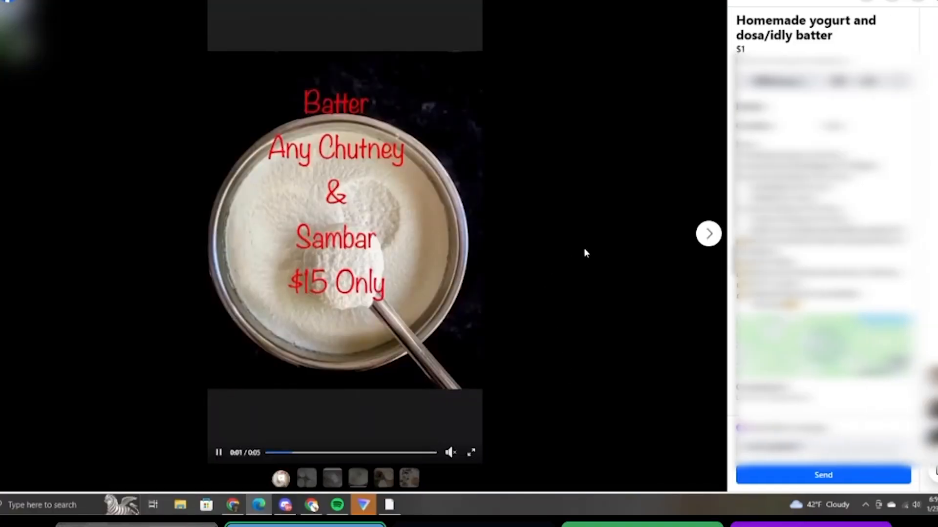
Step: Browse the yogurt listing photos, start a message with the item condition question, and add emojis to the reply
left_click(709, 234)
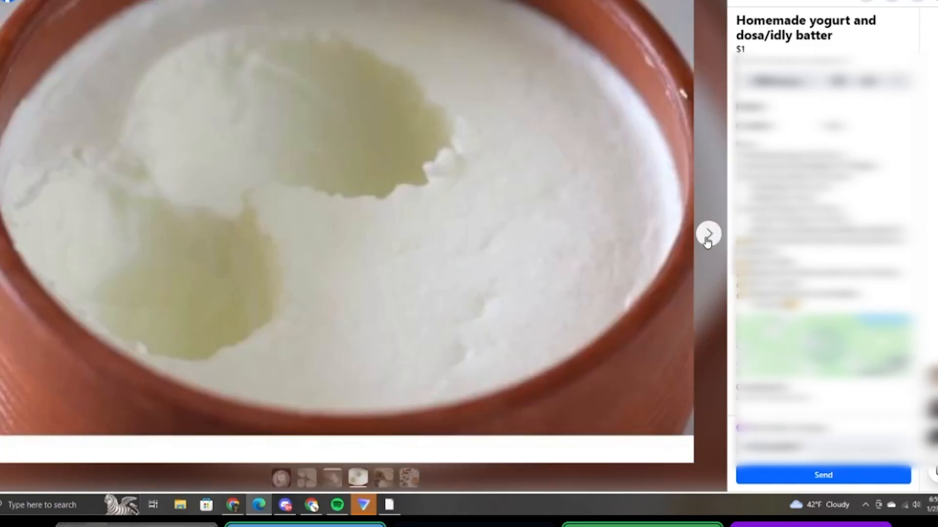
left_click(708, 234)
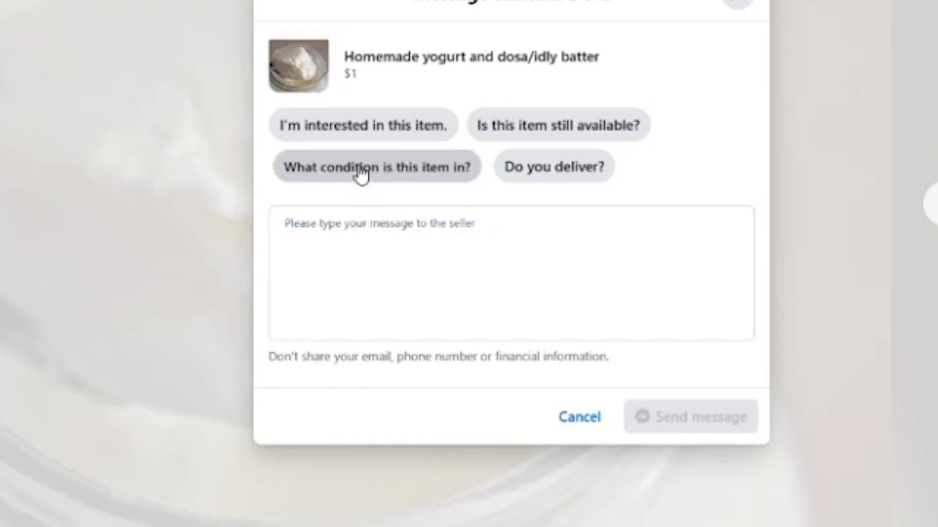
left_click(361, 167)
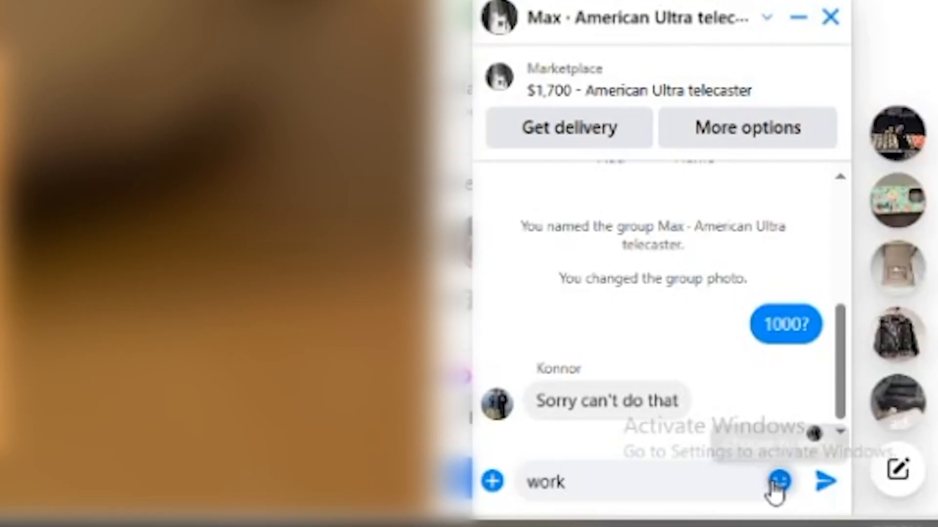
left_click(781, 482)
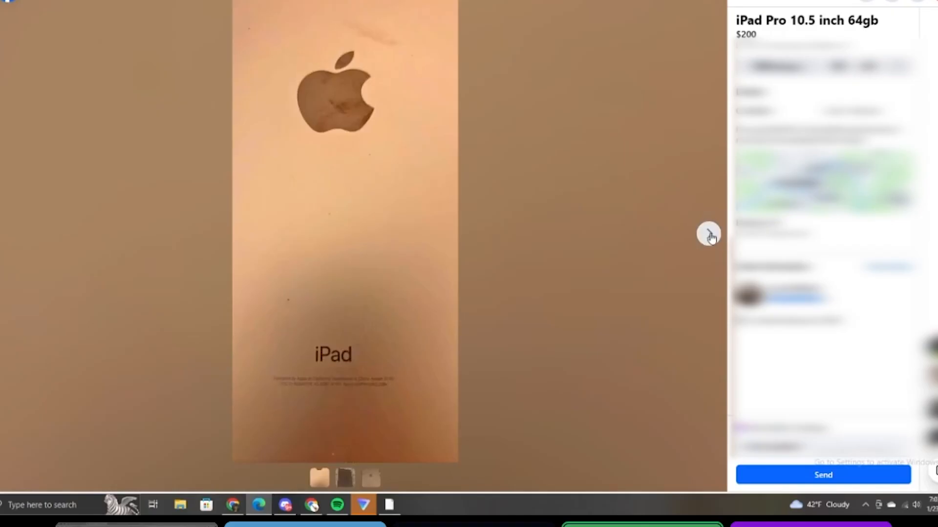
Step: Message the iPad seller asking 'can you zoom in on the logo' and send it
left_click(710, 235)
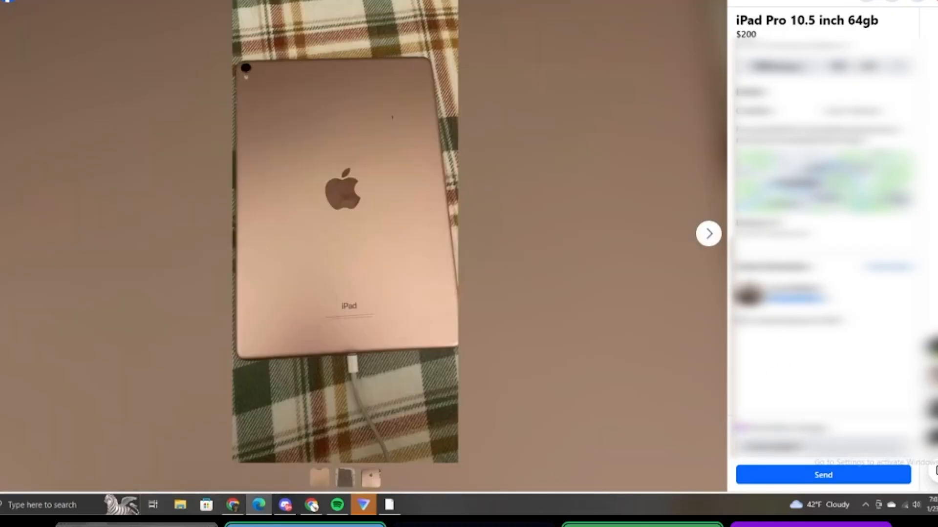
left_click(822, 474)
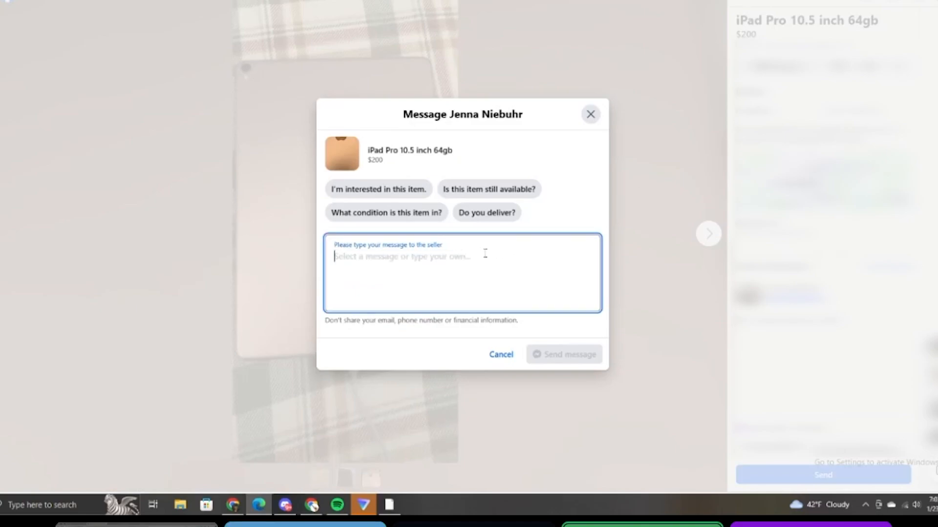
type("can you zoom in on")
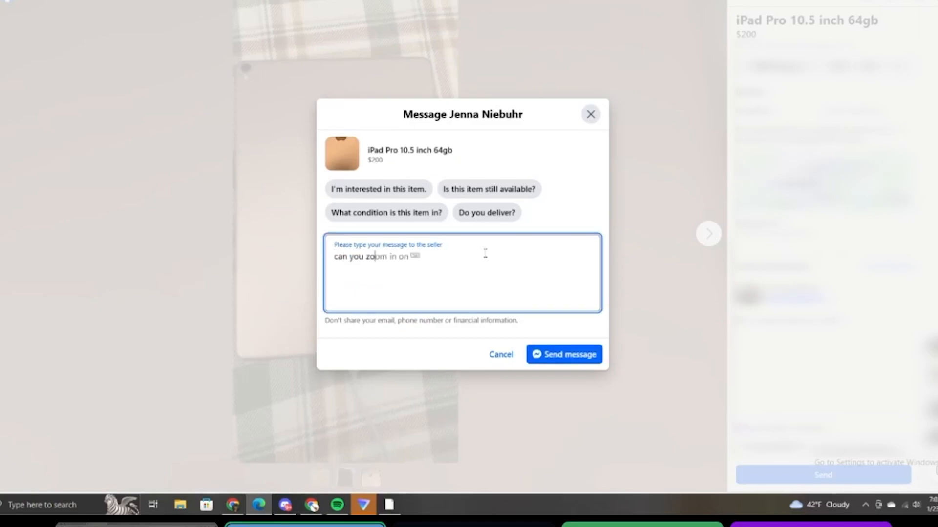
type("the logo")
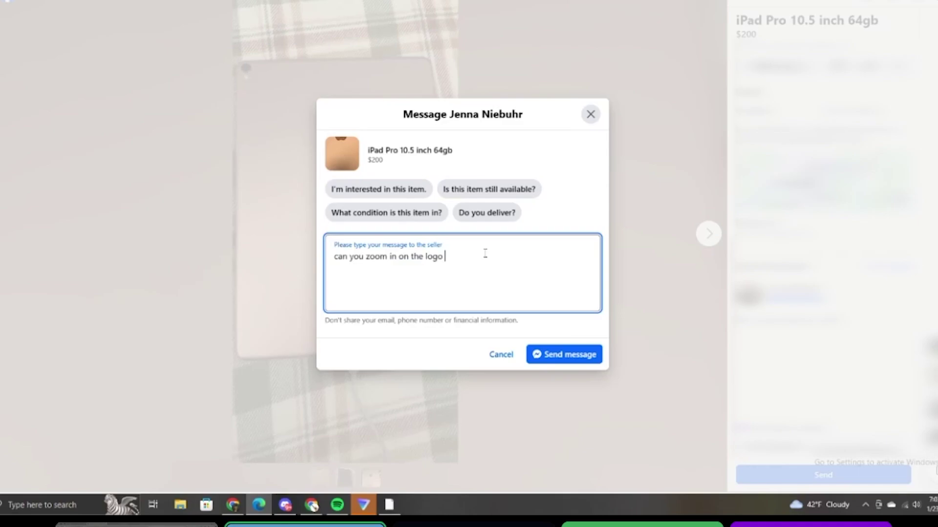
left_click(563, 355)
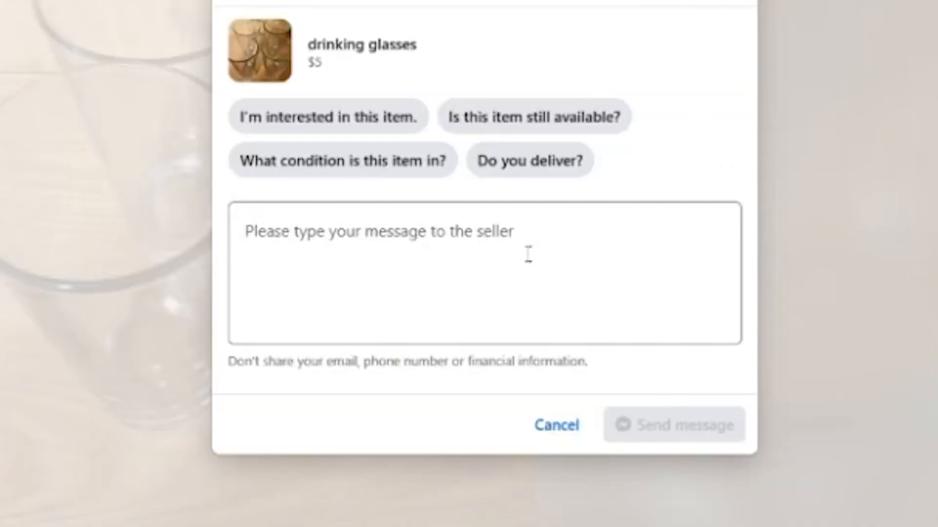
Step: Send the beer-drinking question about the glasses, then the burn-it message to another seller
type("can iu t hold beer and drink out ofd it for me")
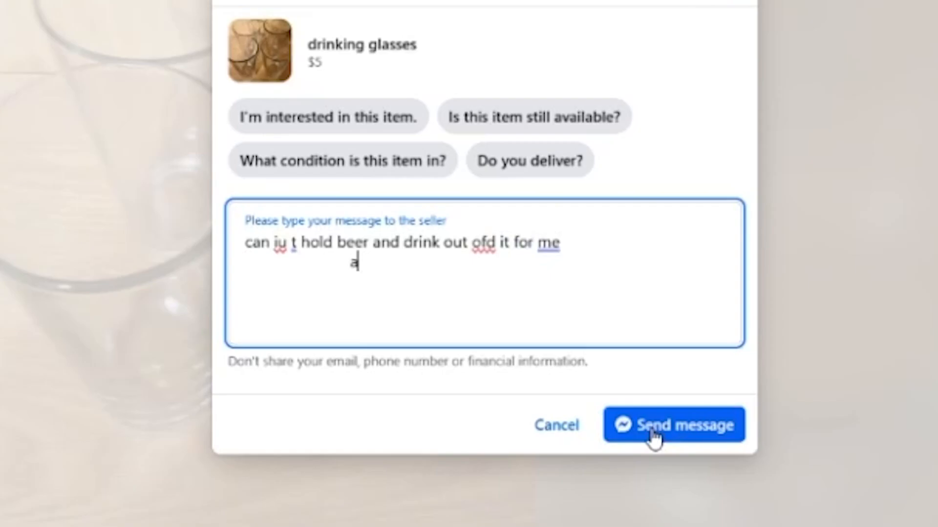
left_click(674, 425)
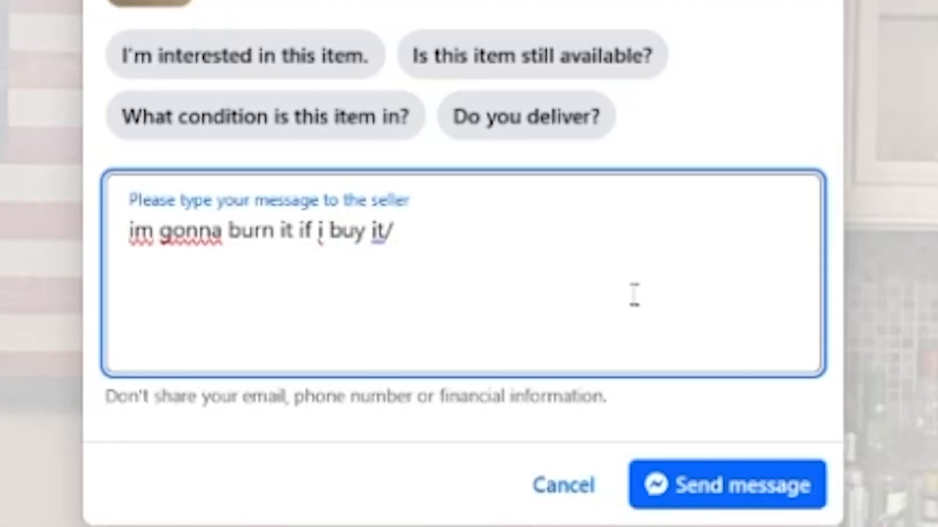
left_click(723, 486)
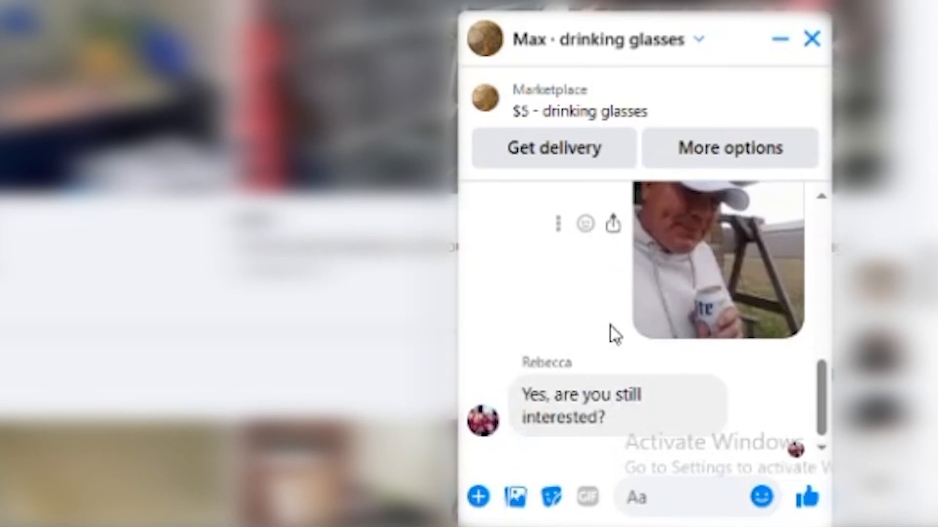
Step: Reply in the glasses chat and send the beer-guy photo to the complaining seller
type("yeadaa")
type("le")
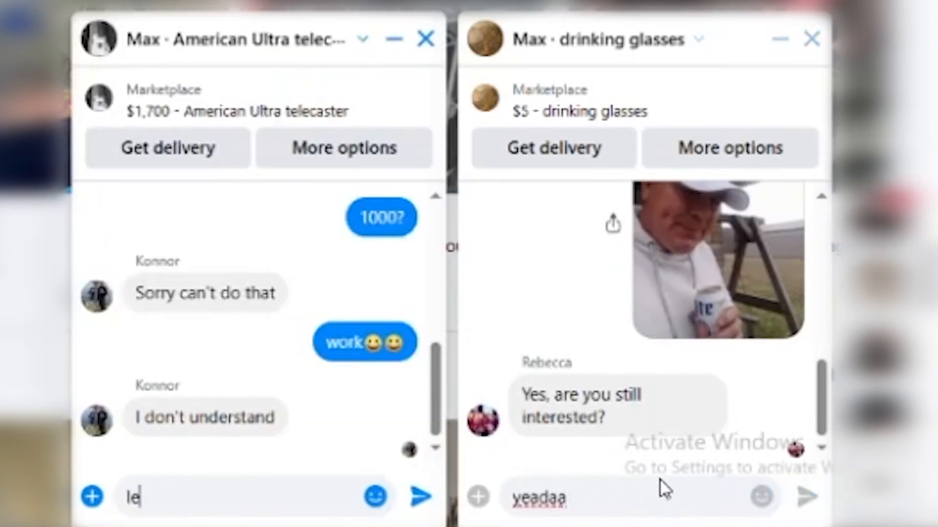
type("immmm going to")
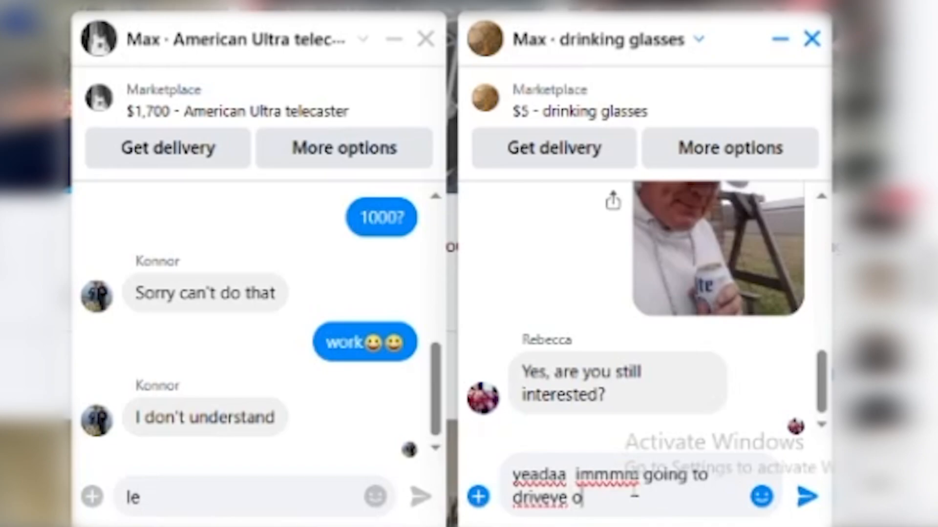
type("rver now")
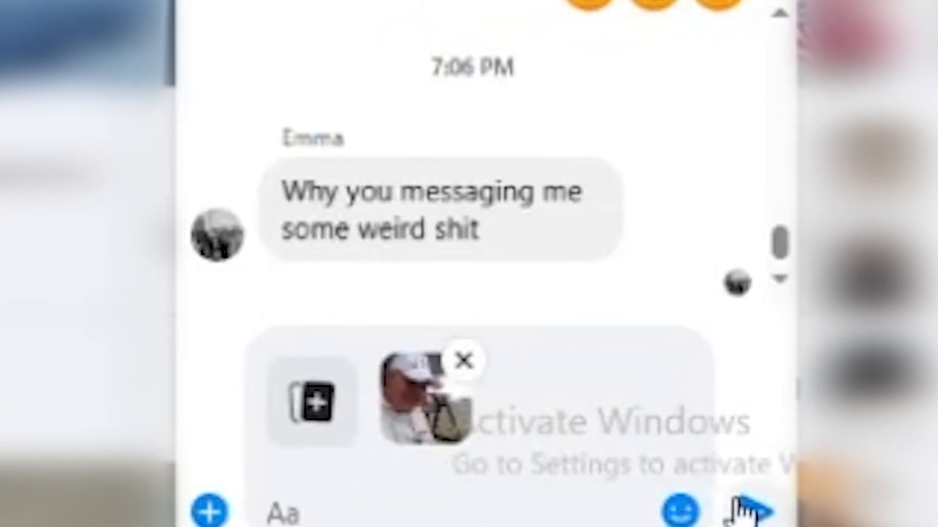
left_click(756, 510)
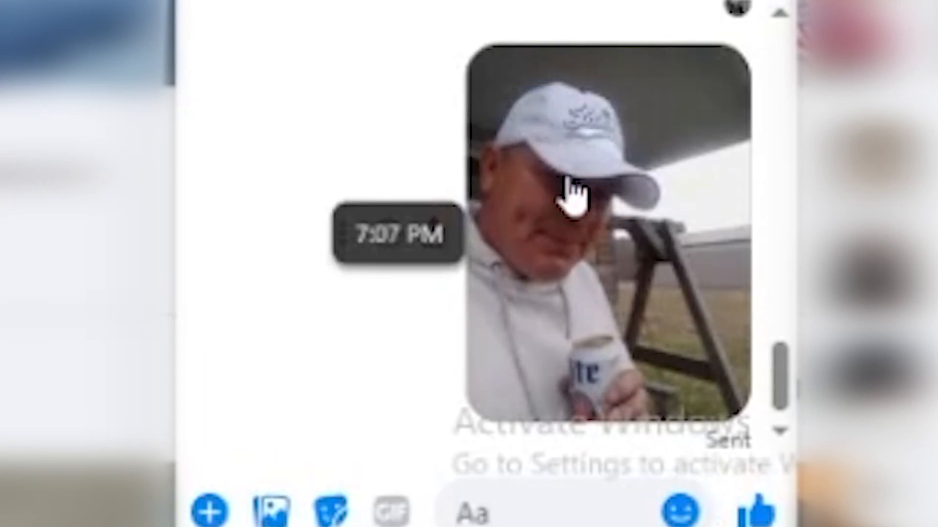
left_click(575, 199)
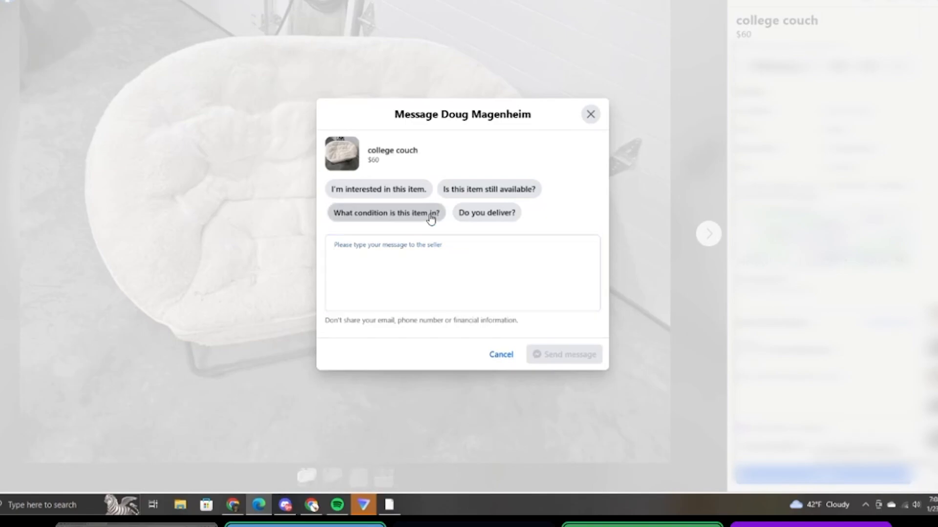
Step: Answer the couch condition question, then browse the apartment listing's salon photos
left_click(384, 212)
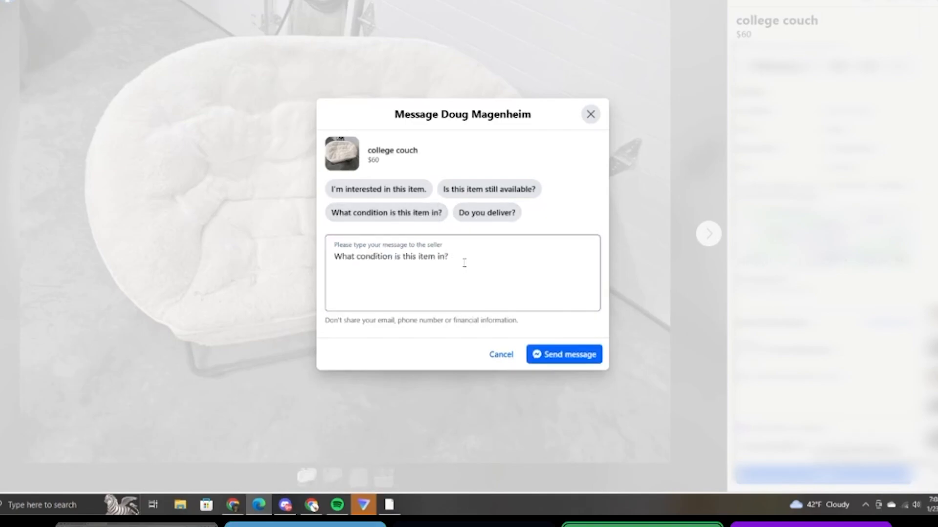
type("this hja")
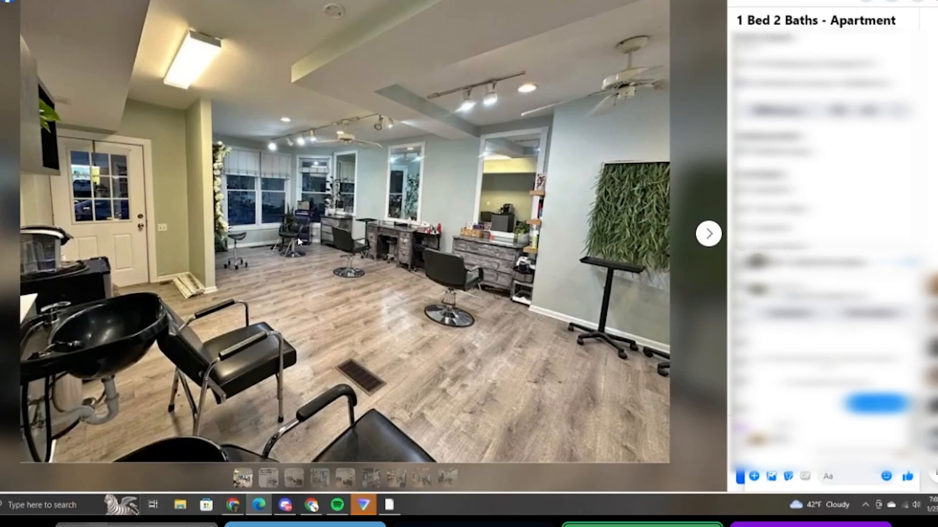
left_click(709, 233)
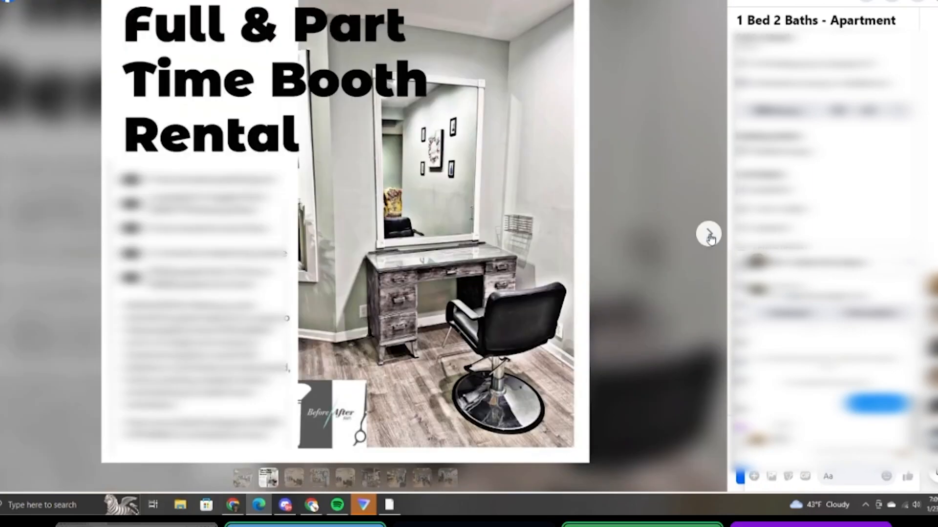
left_click(709, 234)
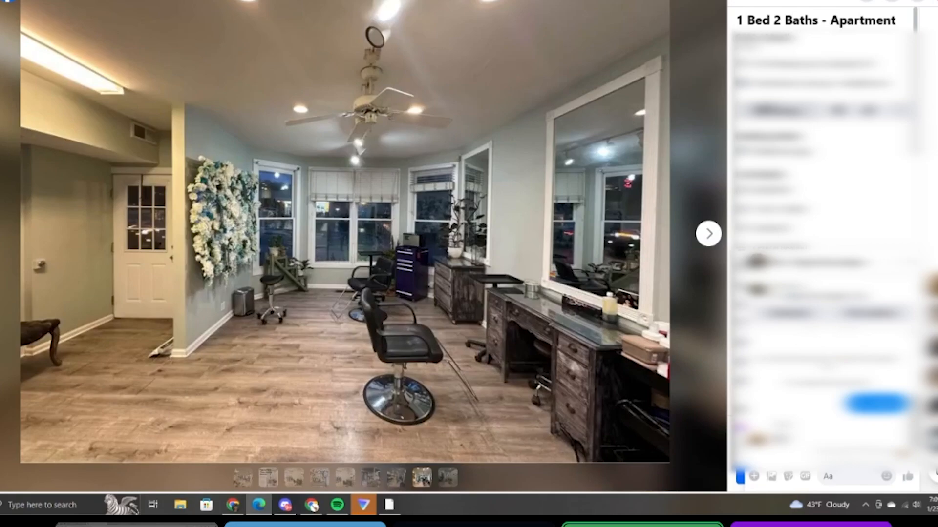